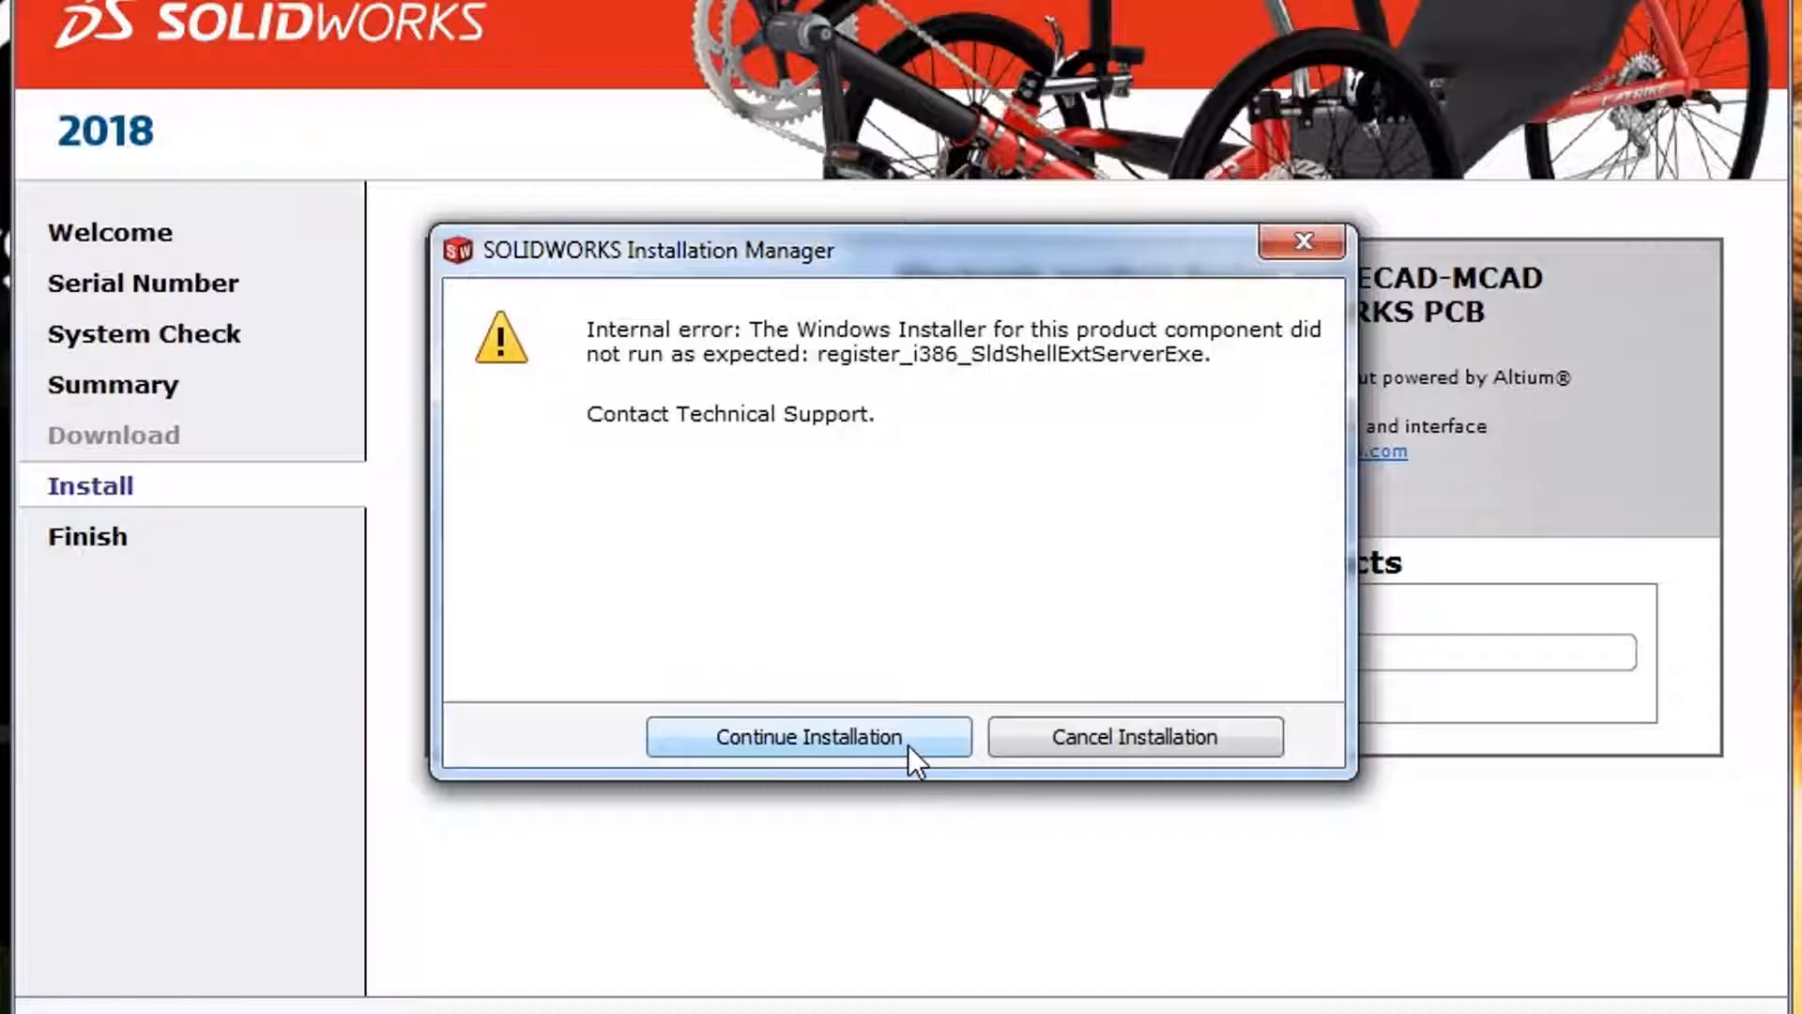
Continue past the component error and dismiss the error message to reach the Installation Errors summary.
left_click(807, 736)
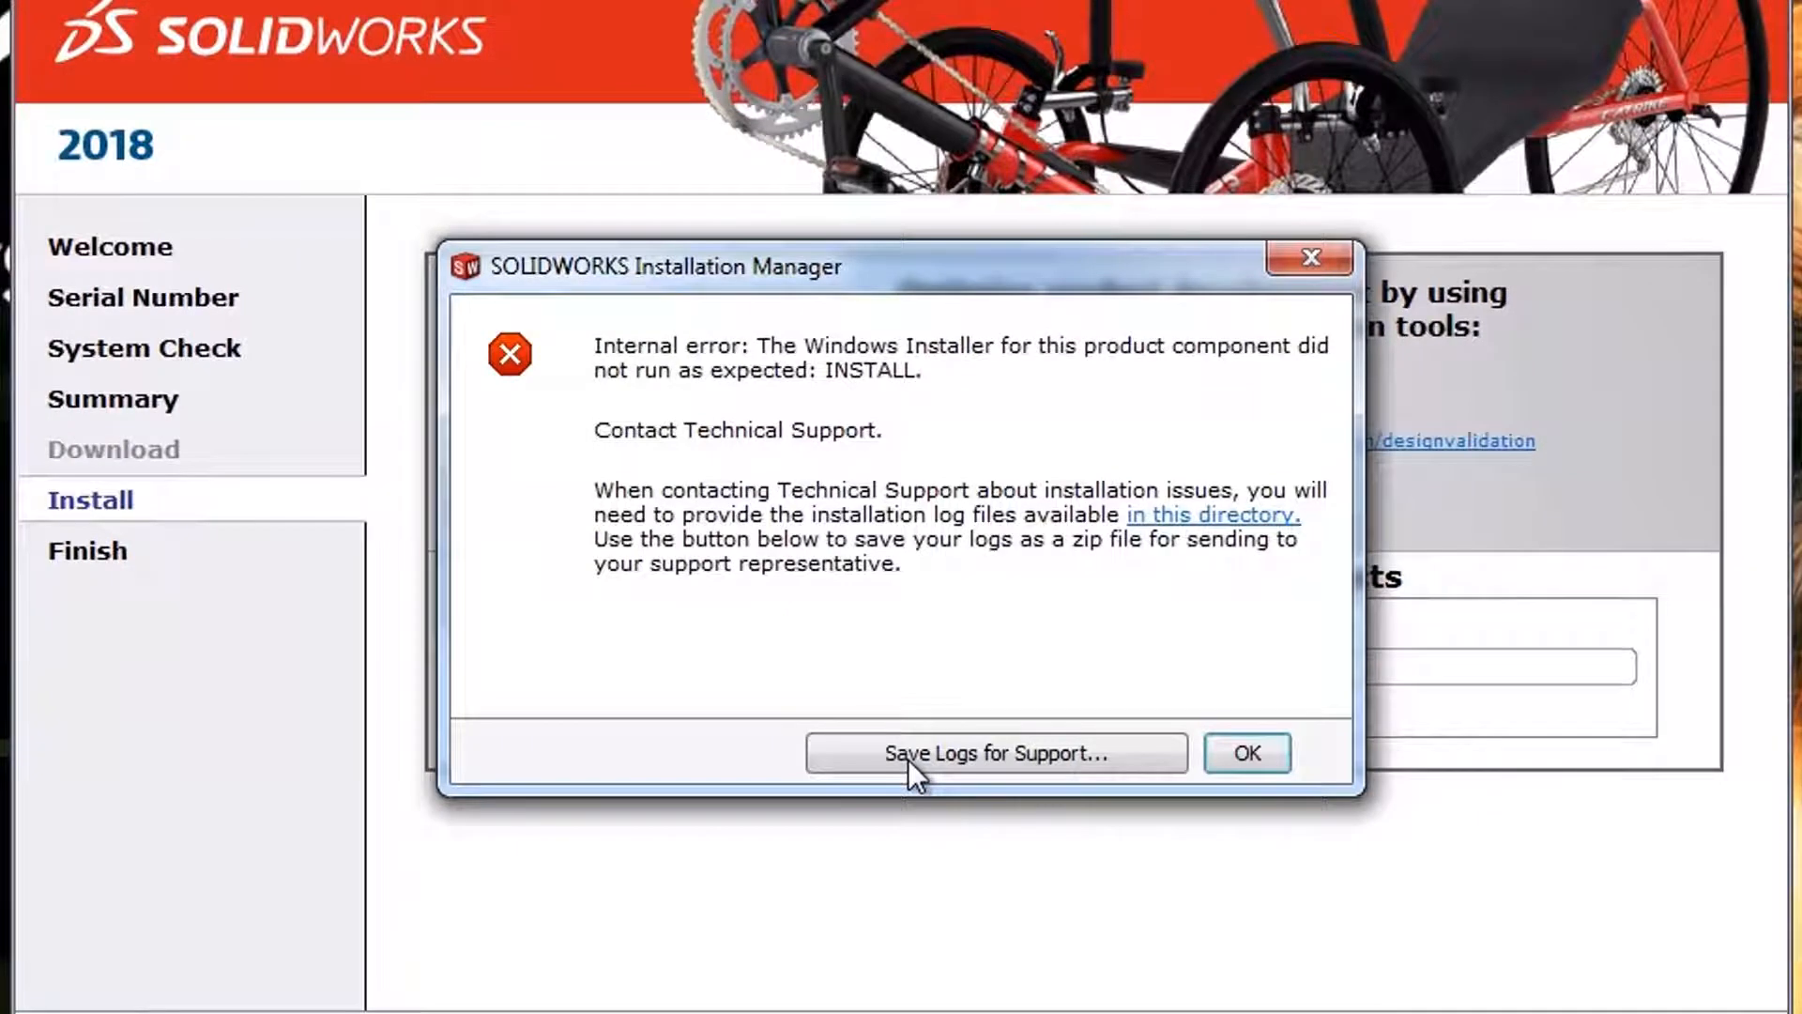
mouse_move(893, 695)
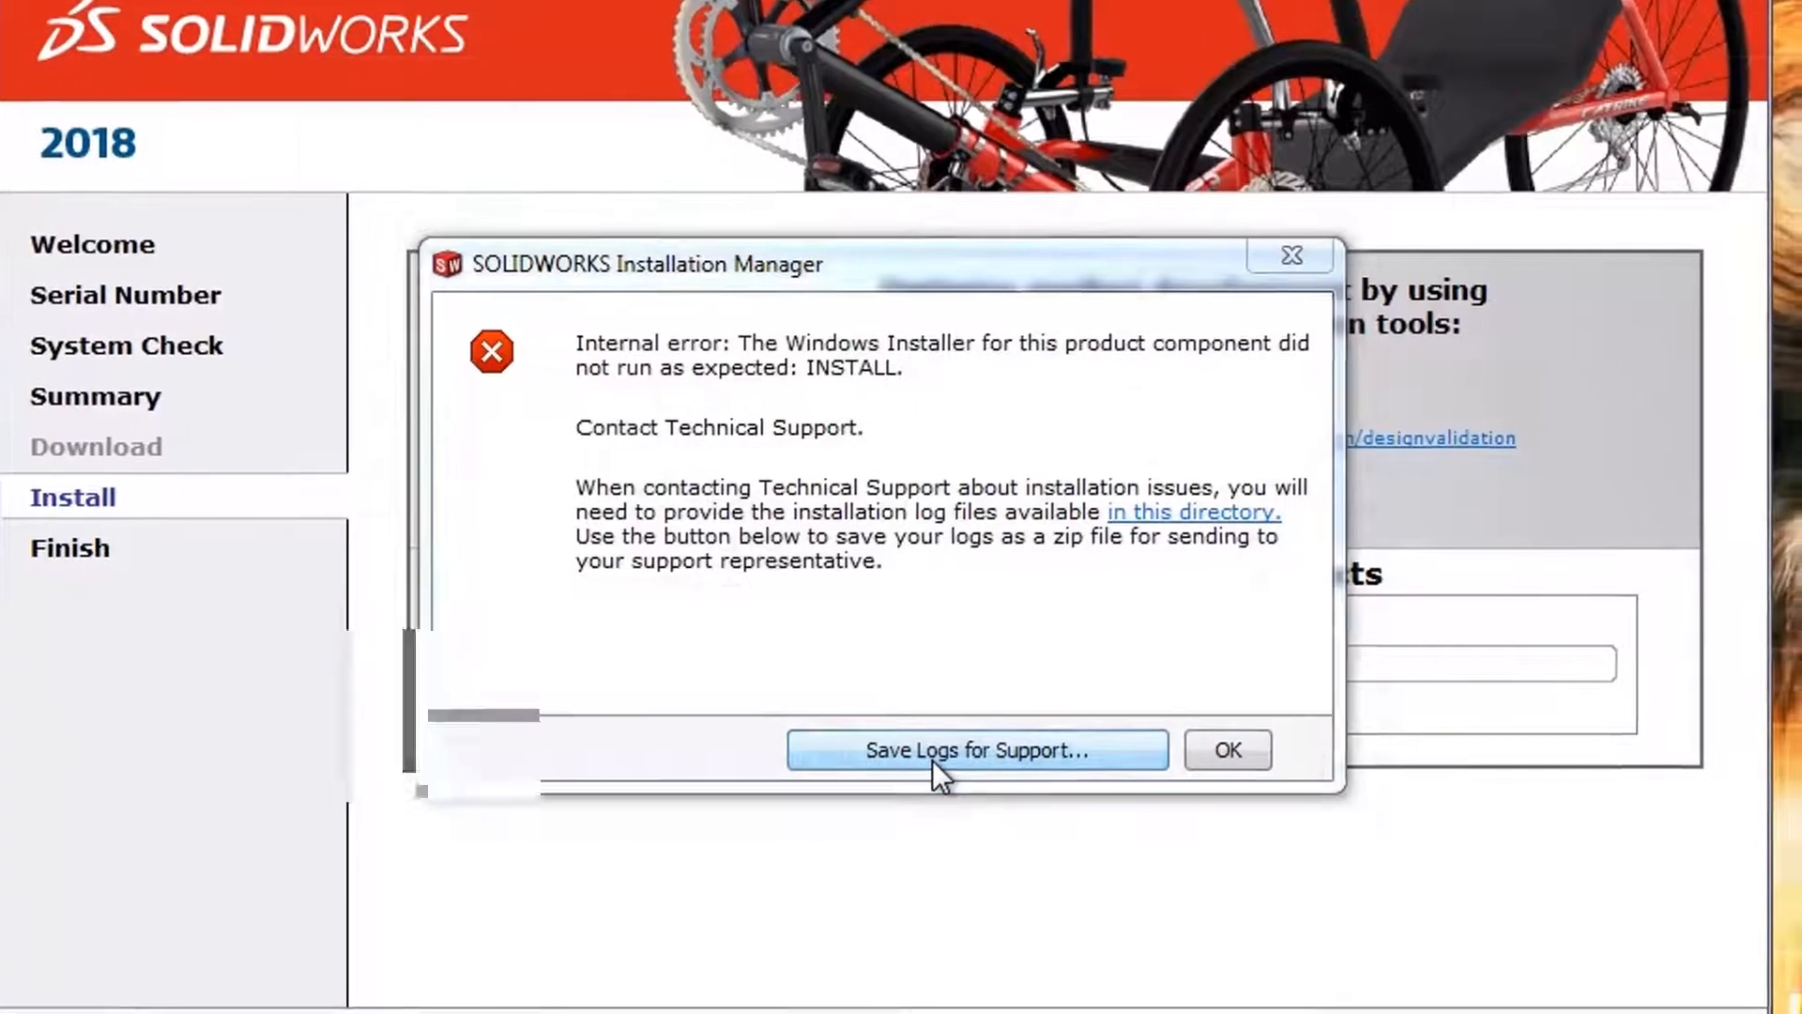
left_click(975, 749)
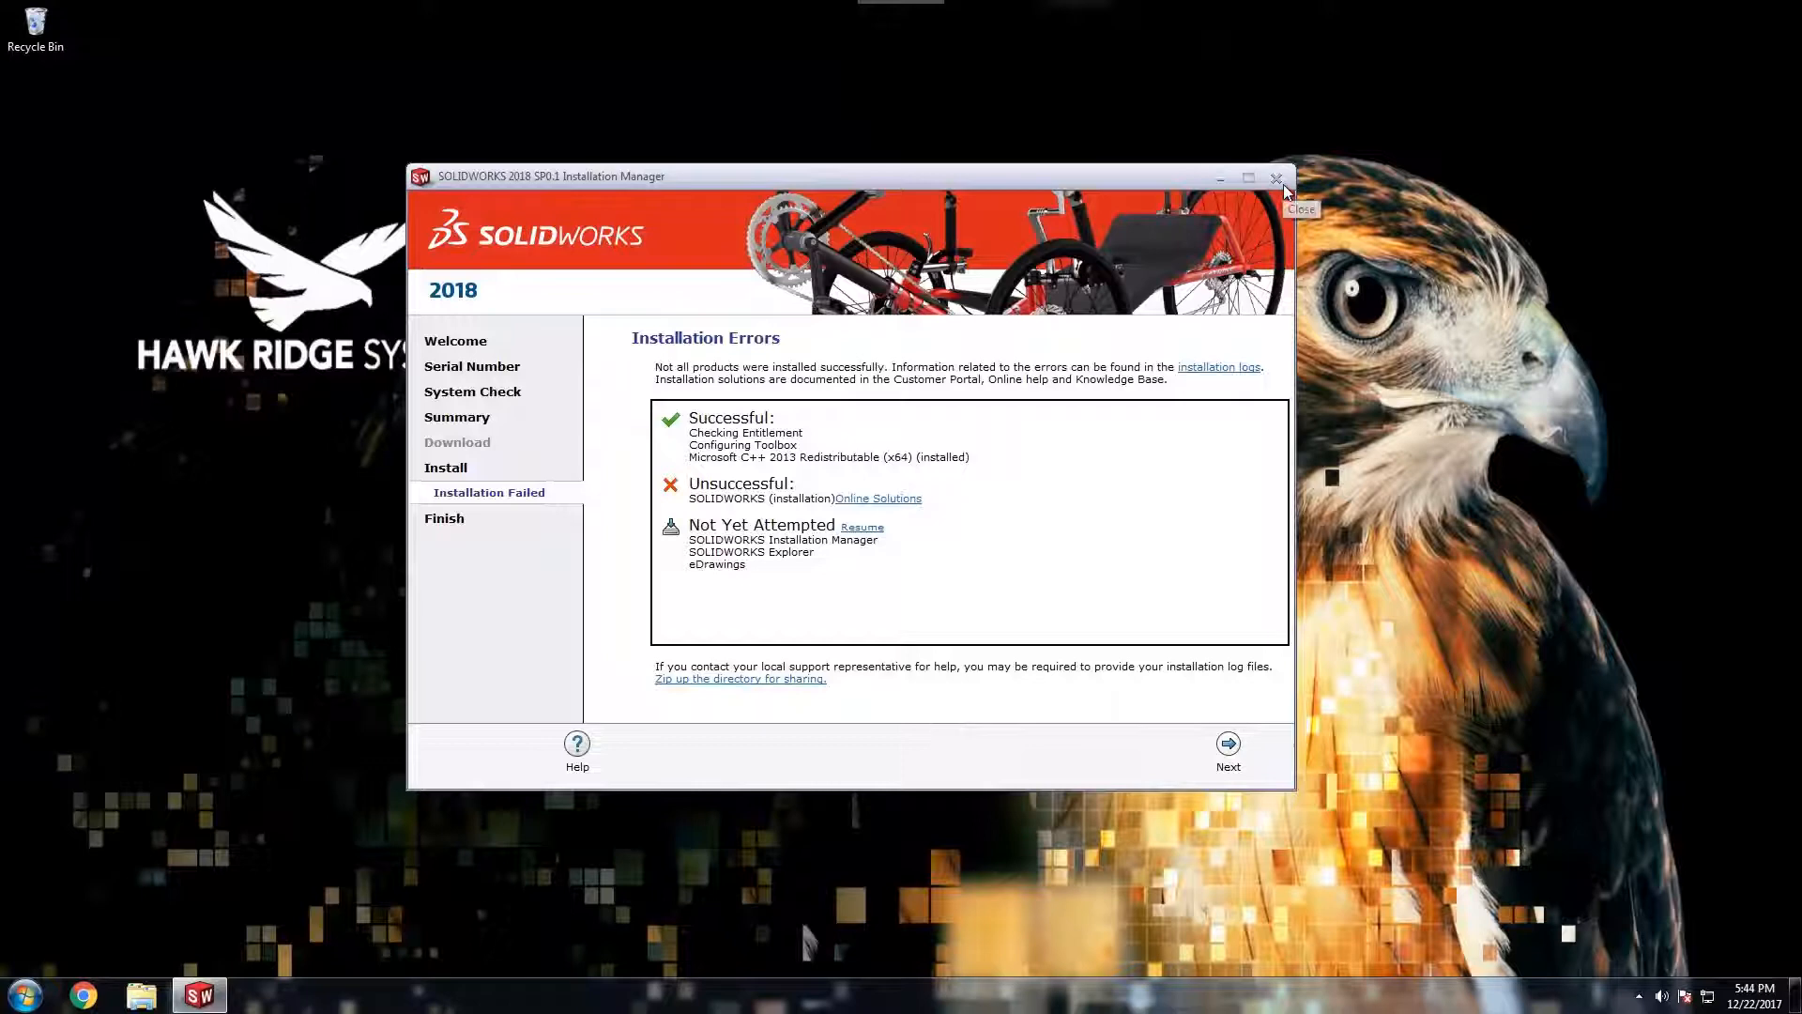
Exit the Installation Manager and confirm quitting, leaving the desktop showing.
left_click(1276, 181)
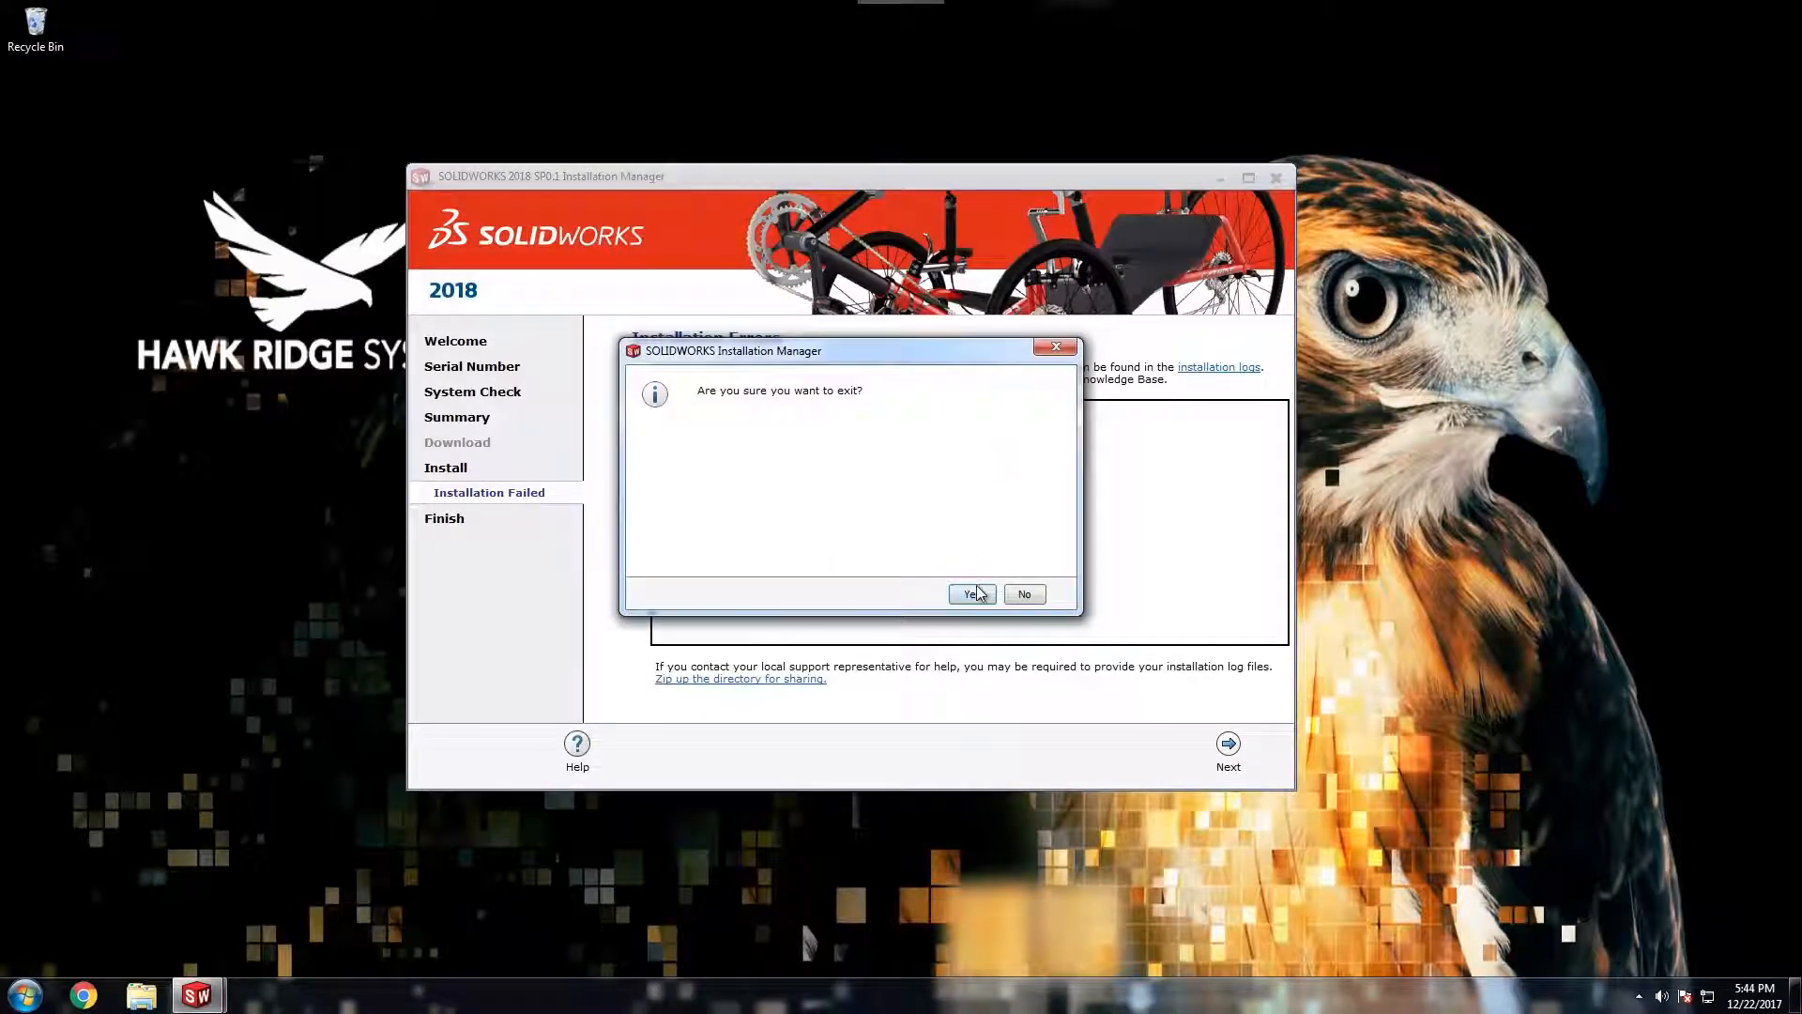
left_click(971, 593)
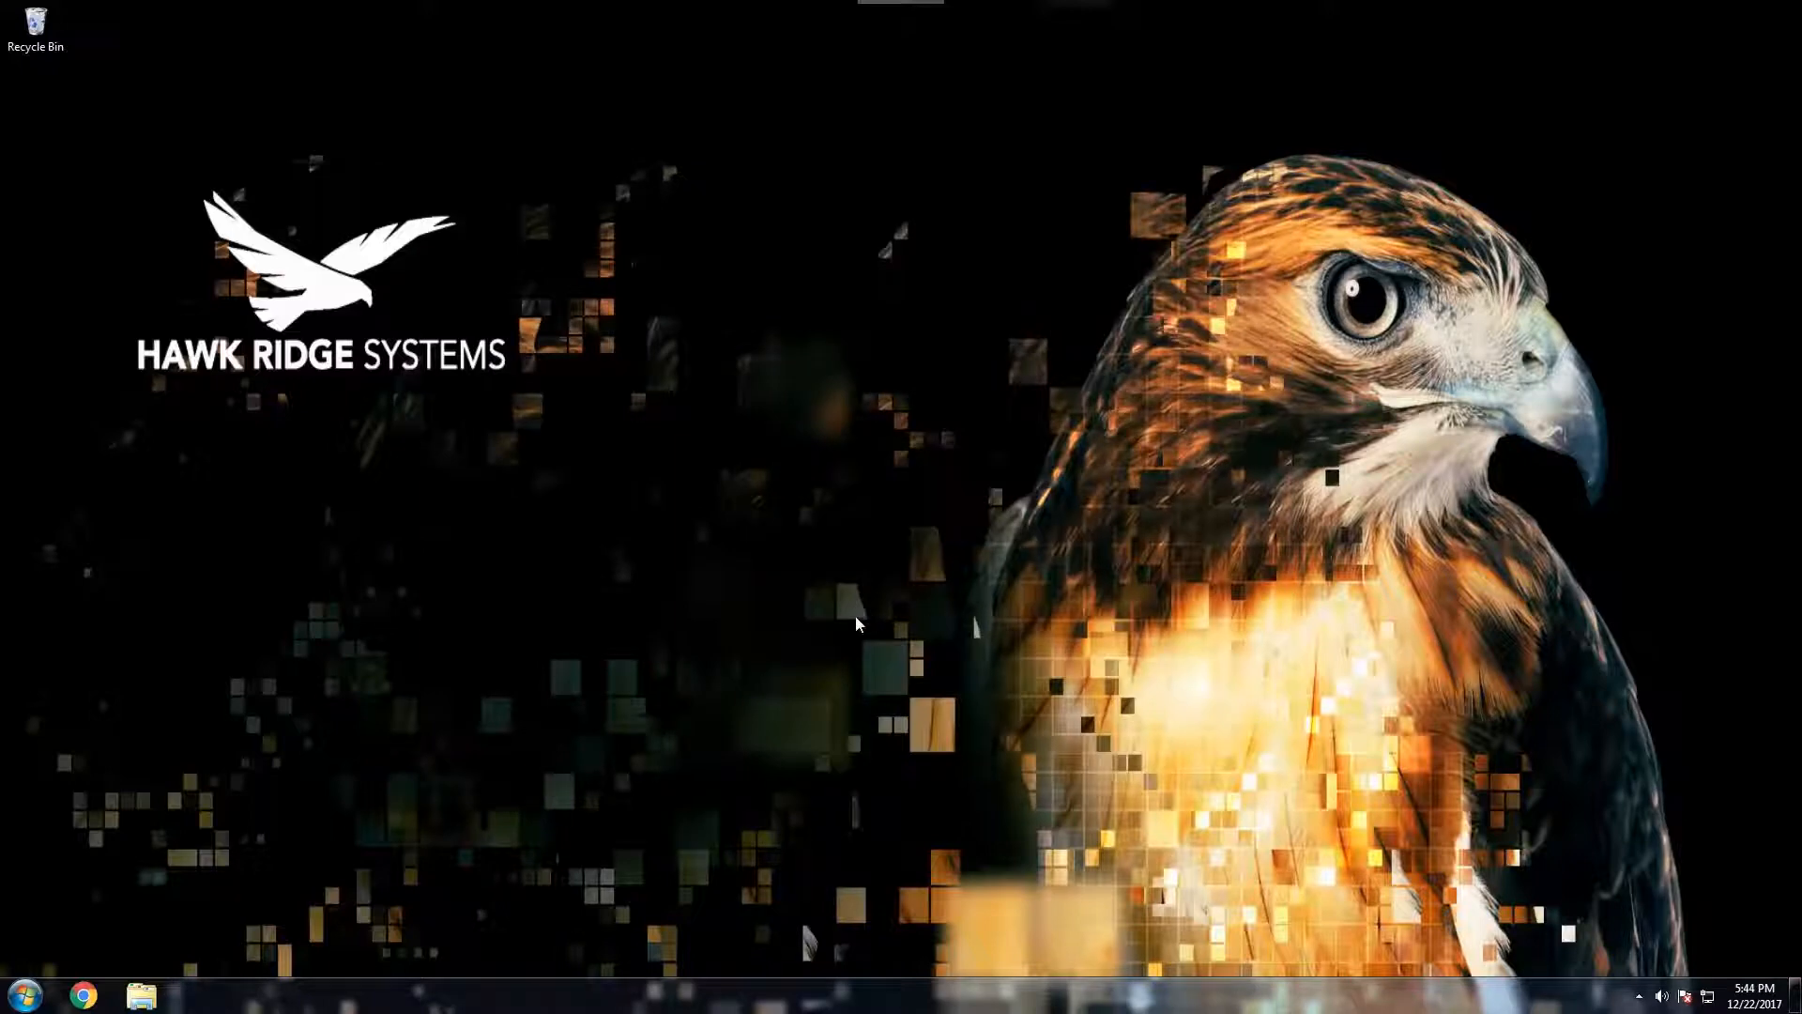
mouse_move(309, 899)
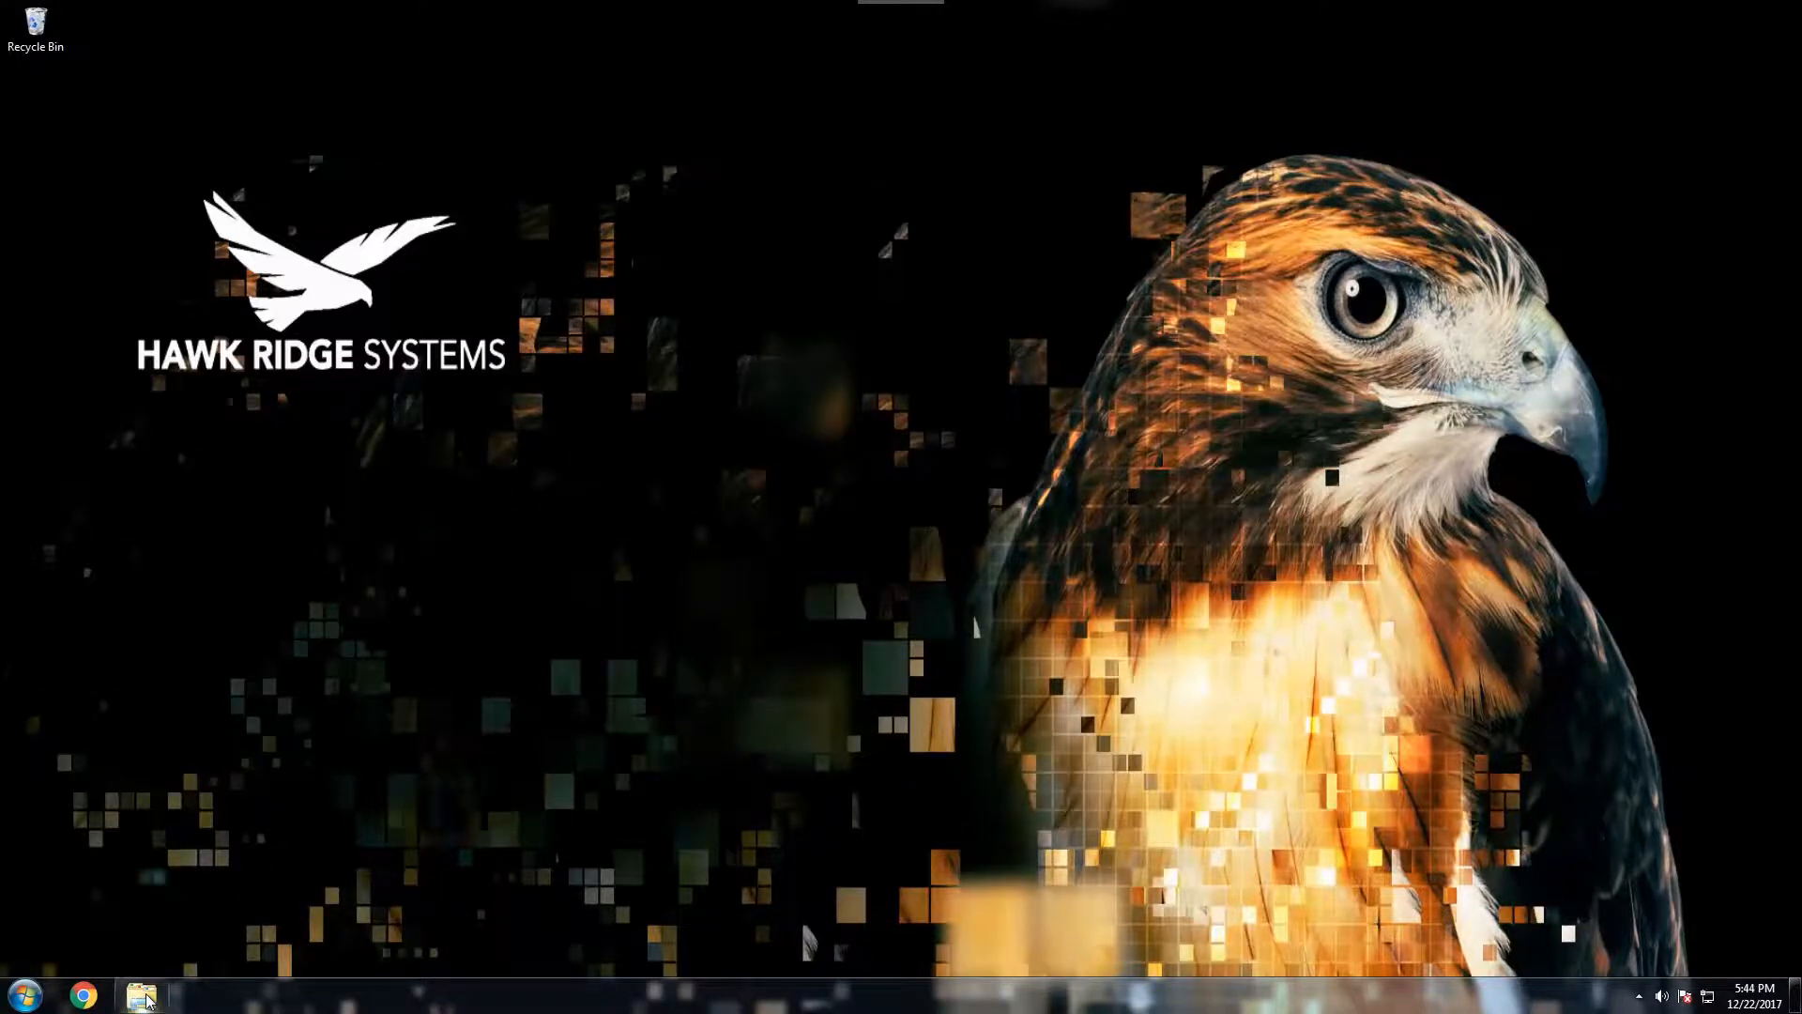
Browse to %appdata% in Windows Explorer and enter the SOLIDWORKS folder.
left_click(142, 995)
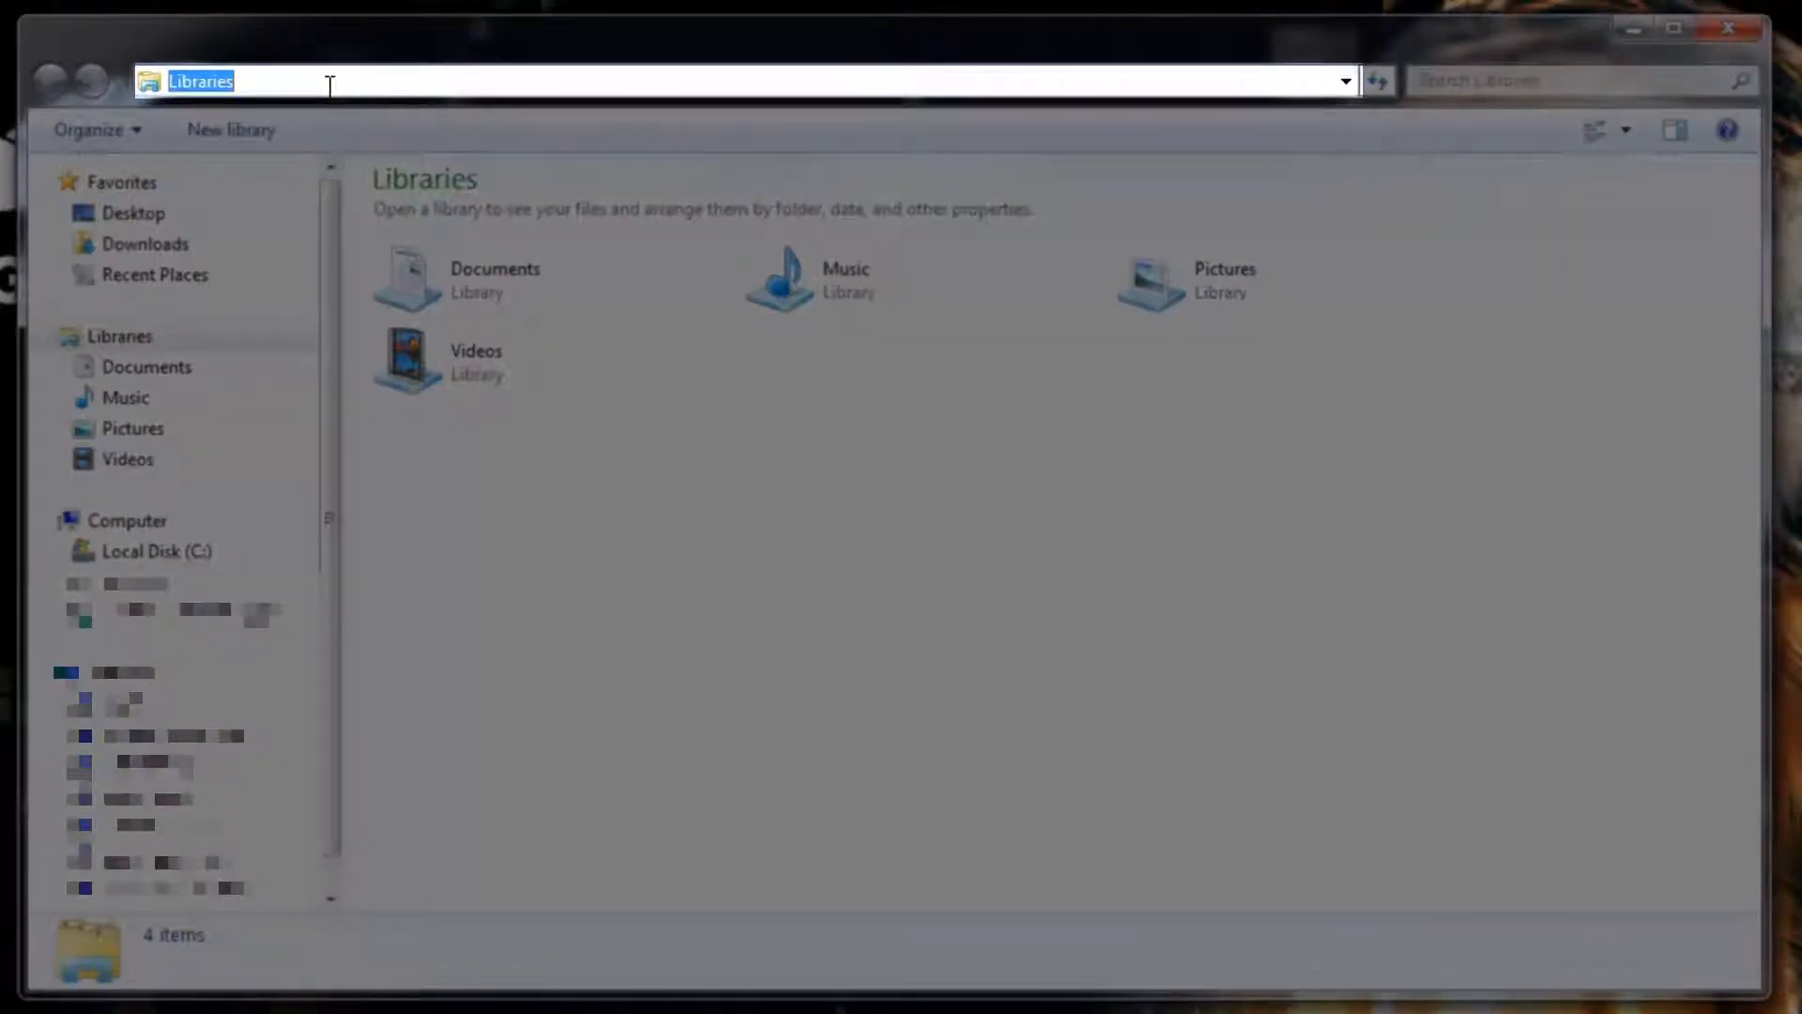
type("%app")
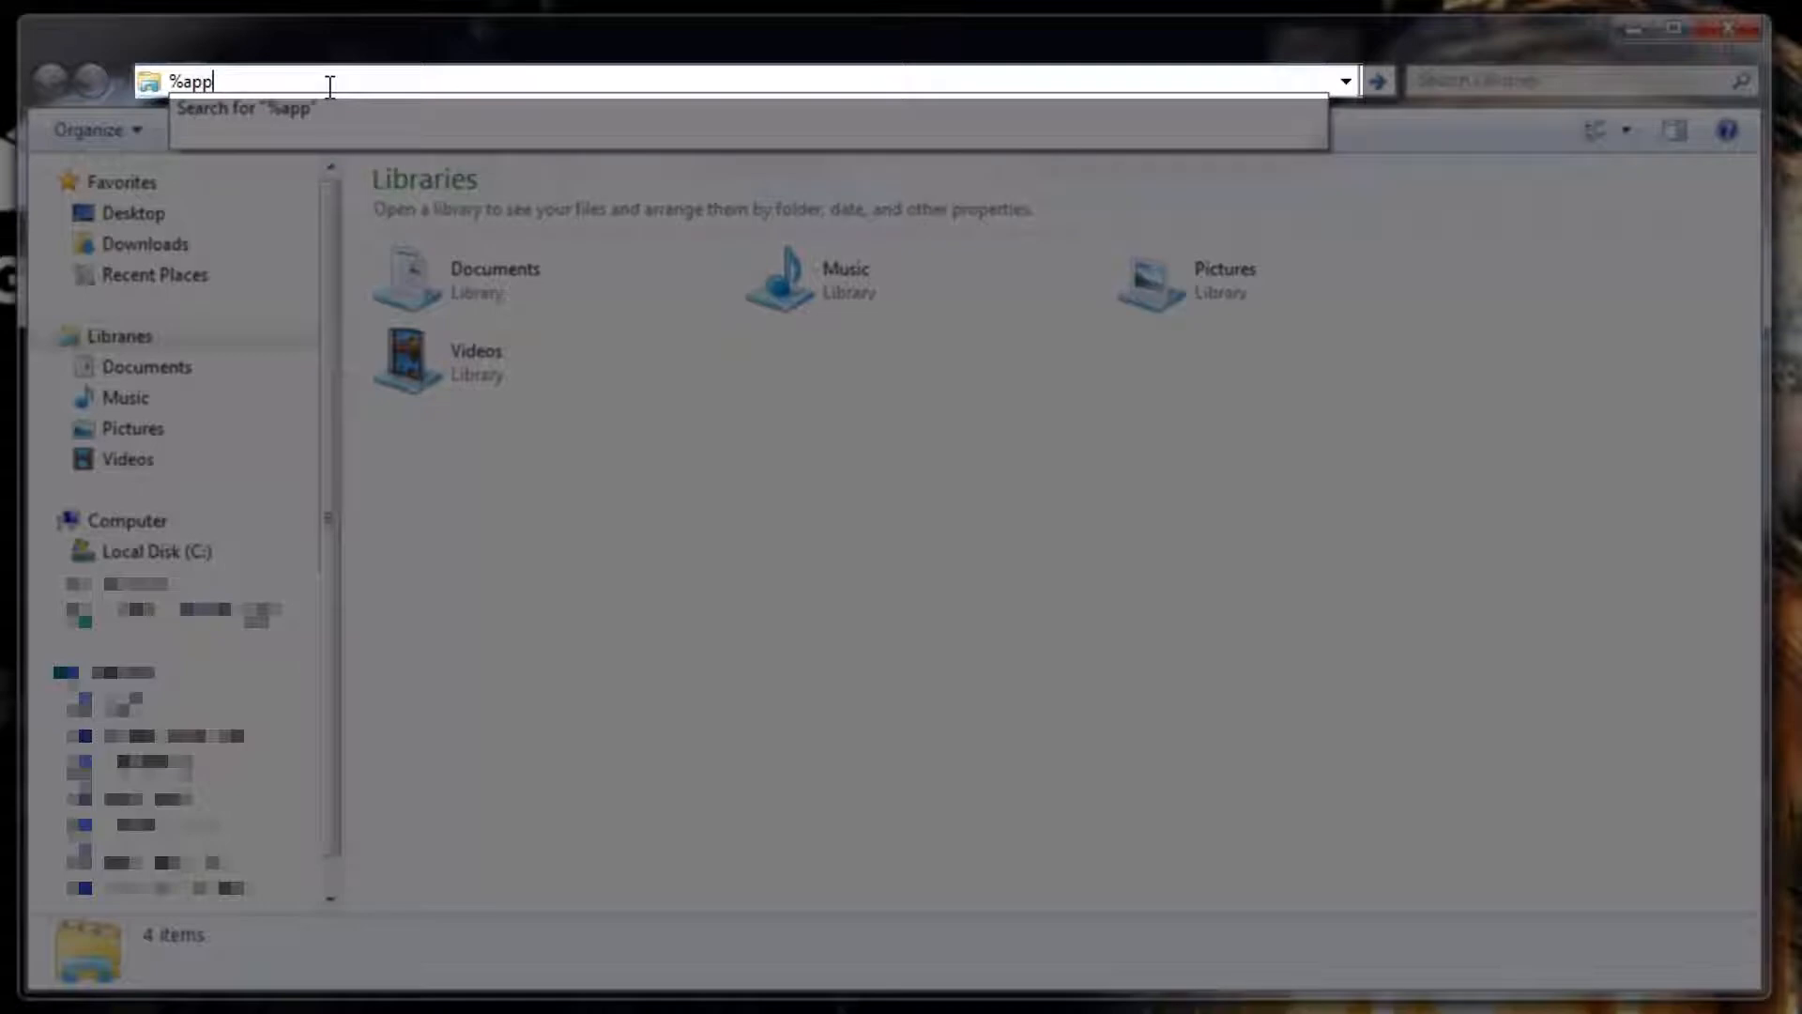
type("data")
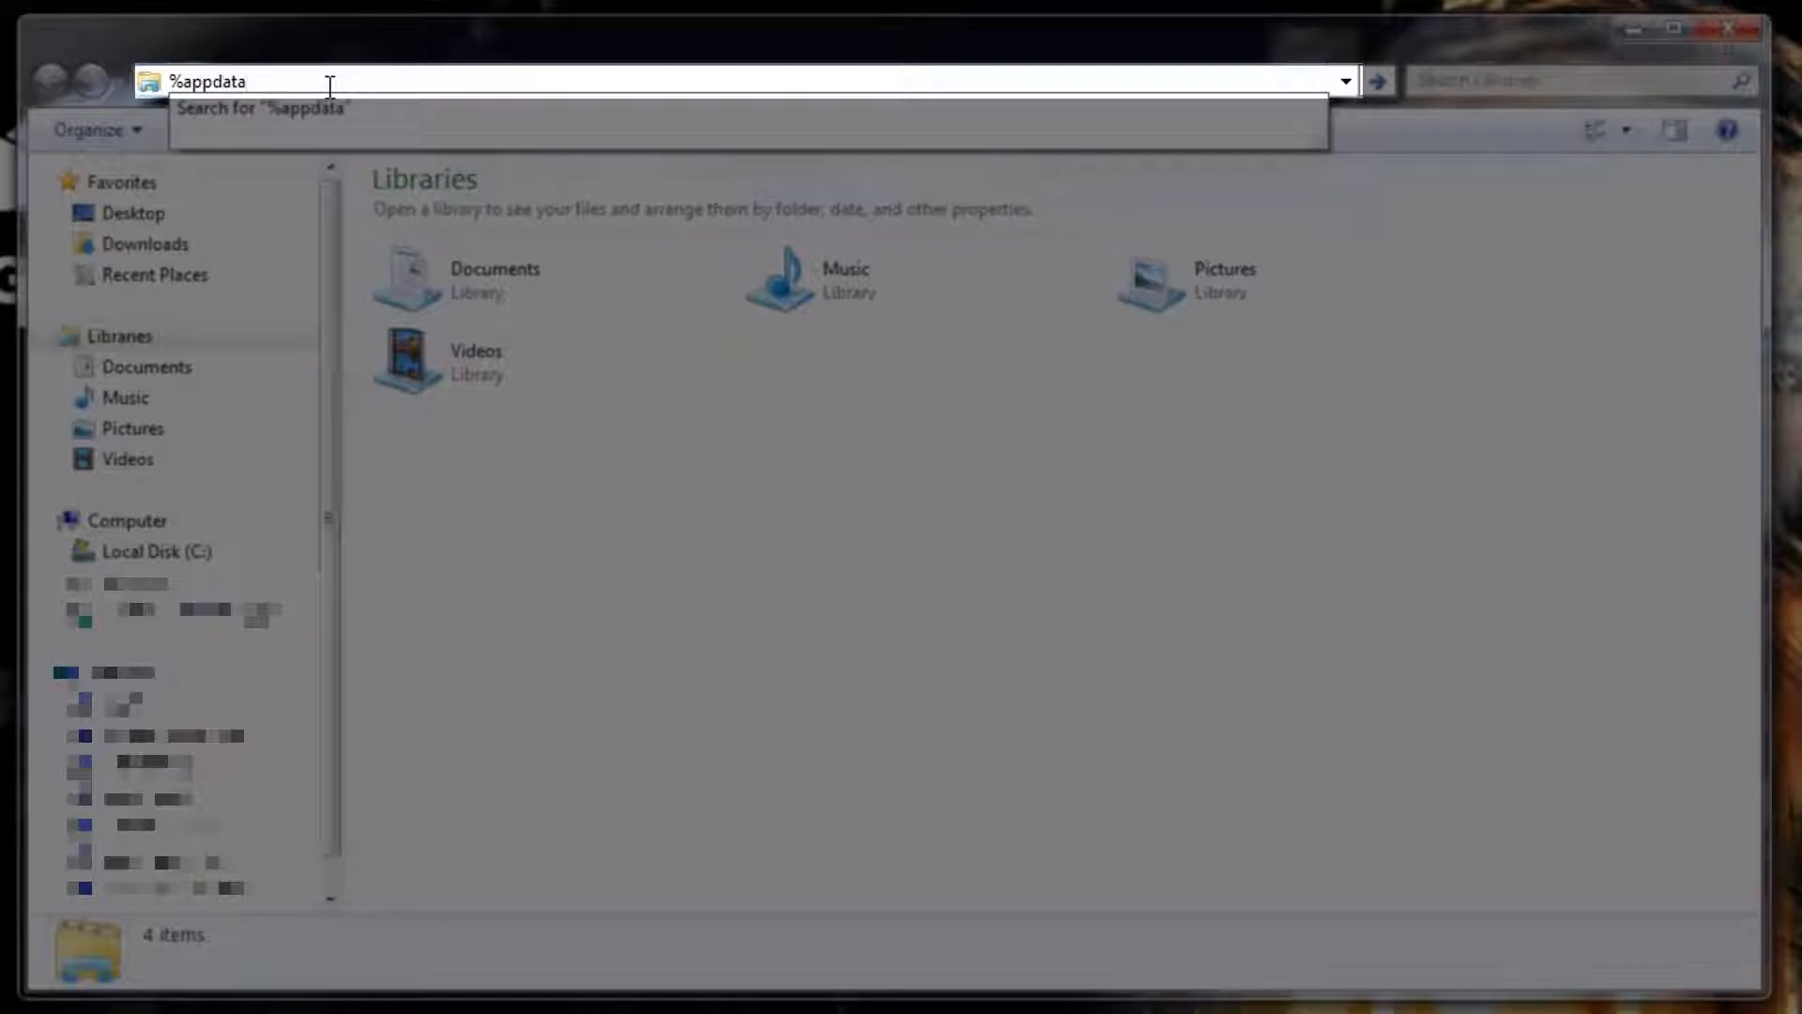
type("%")
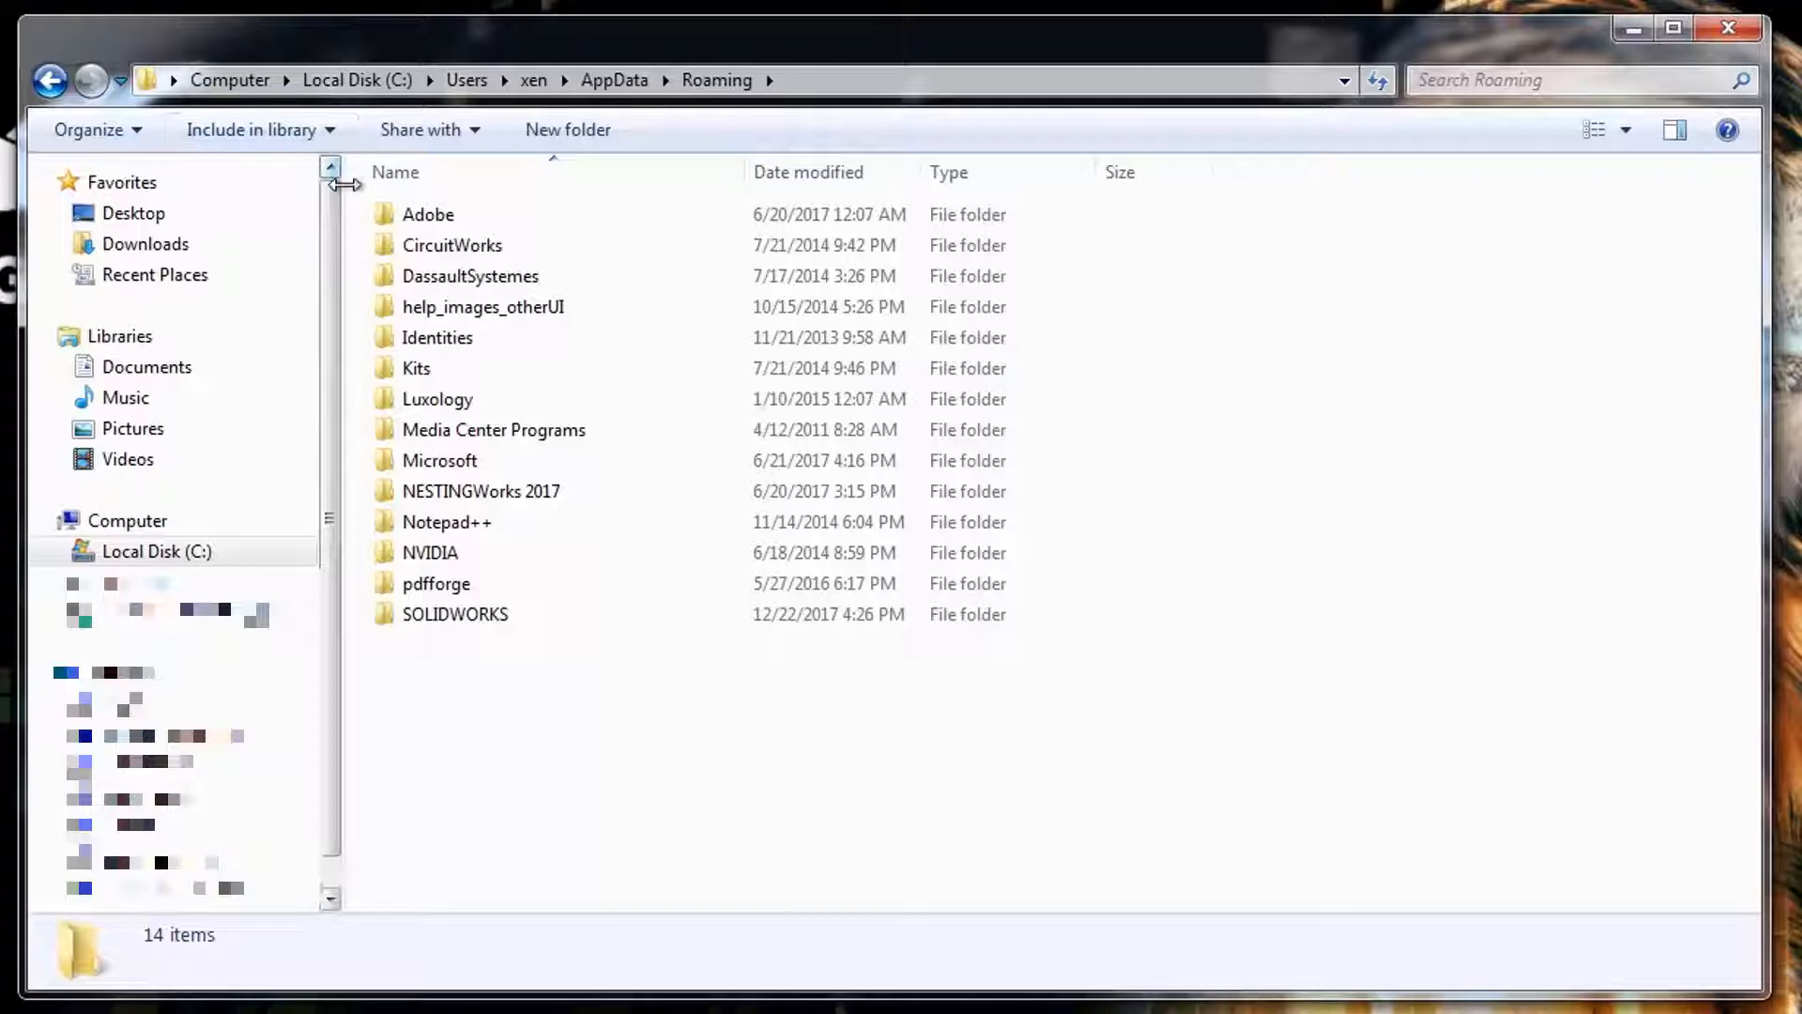
mouse_move(349, 386)
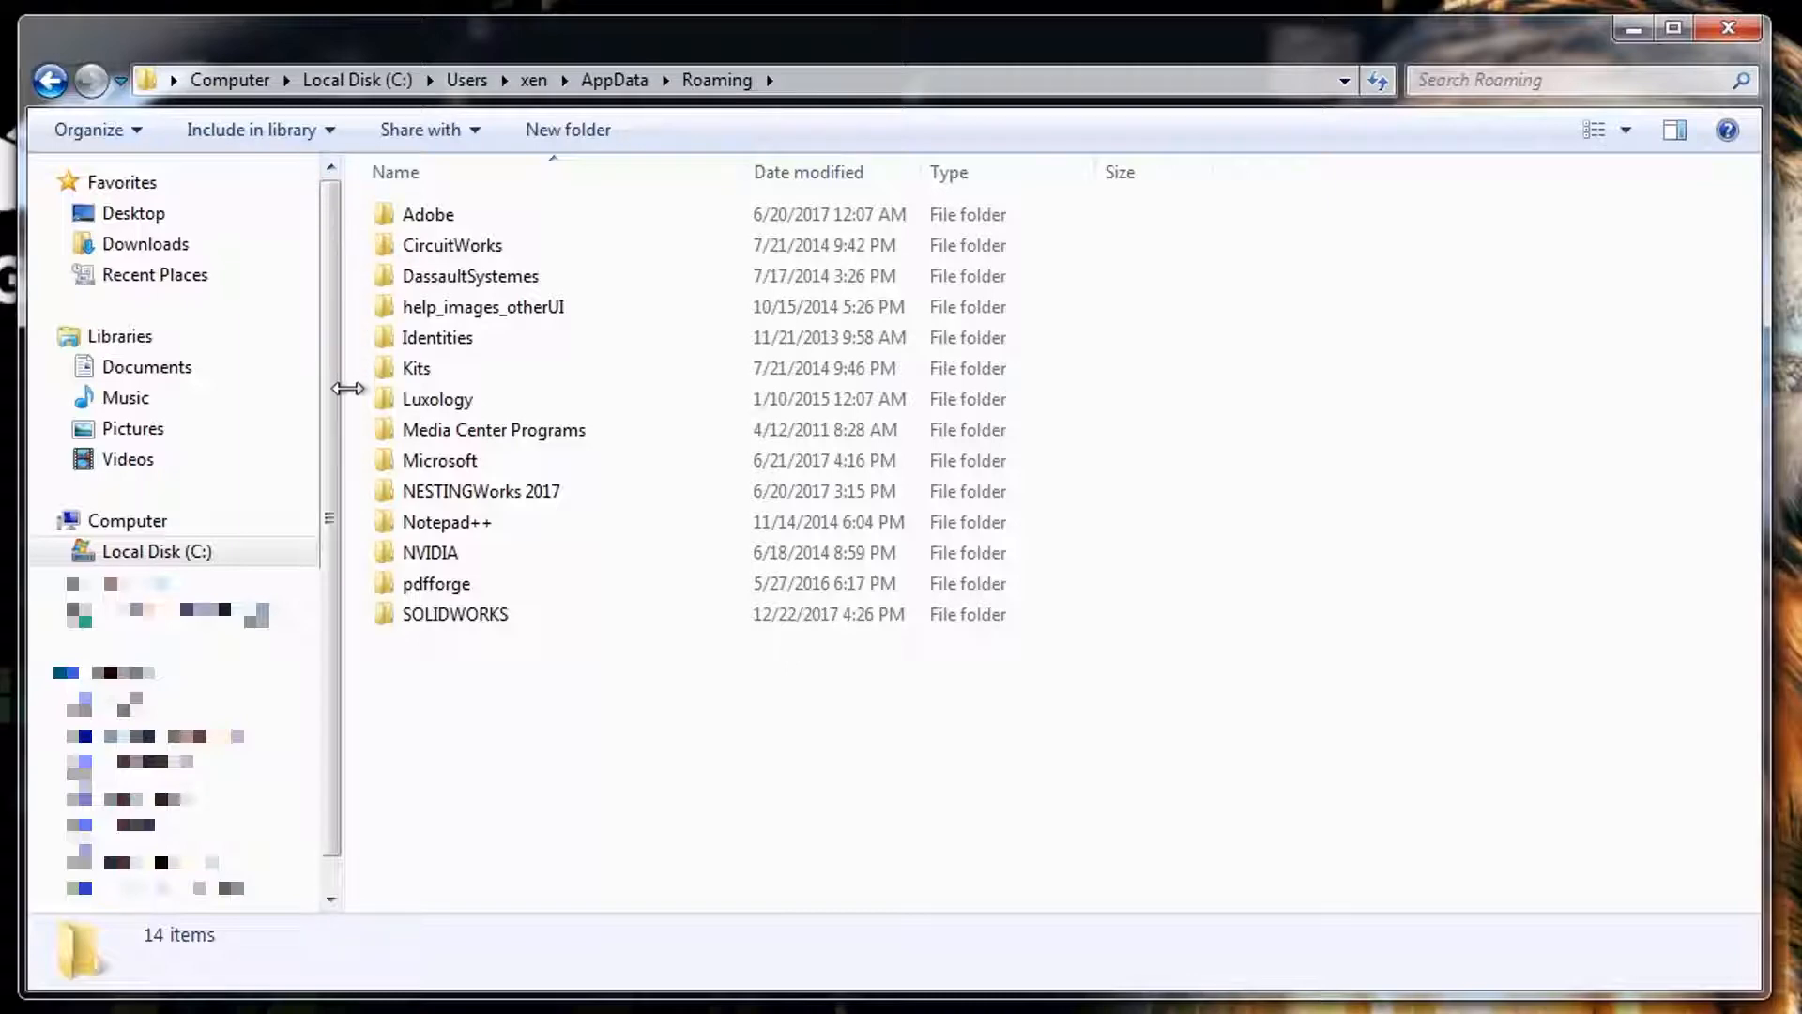
left_click(454, 613)
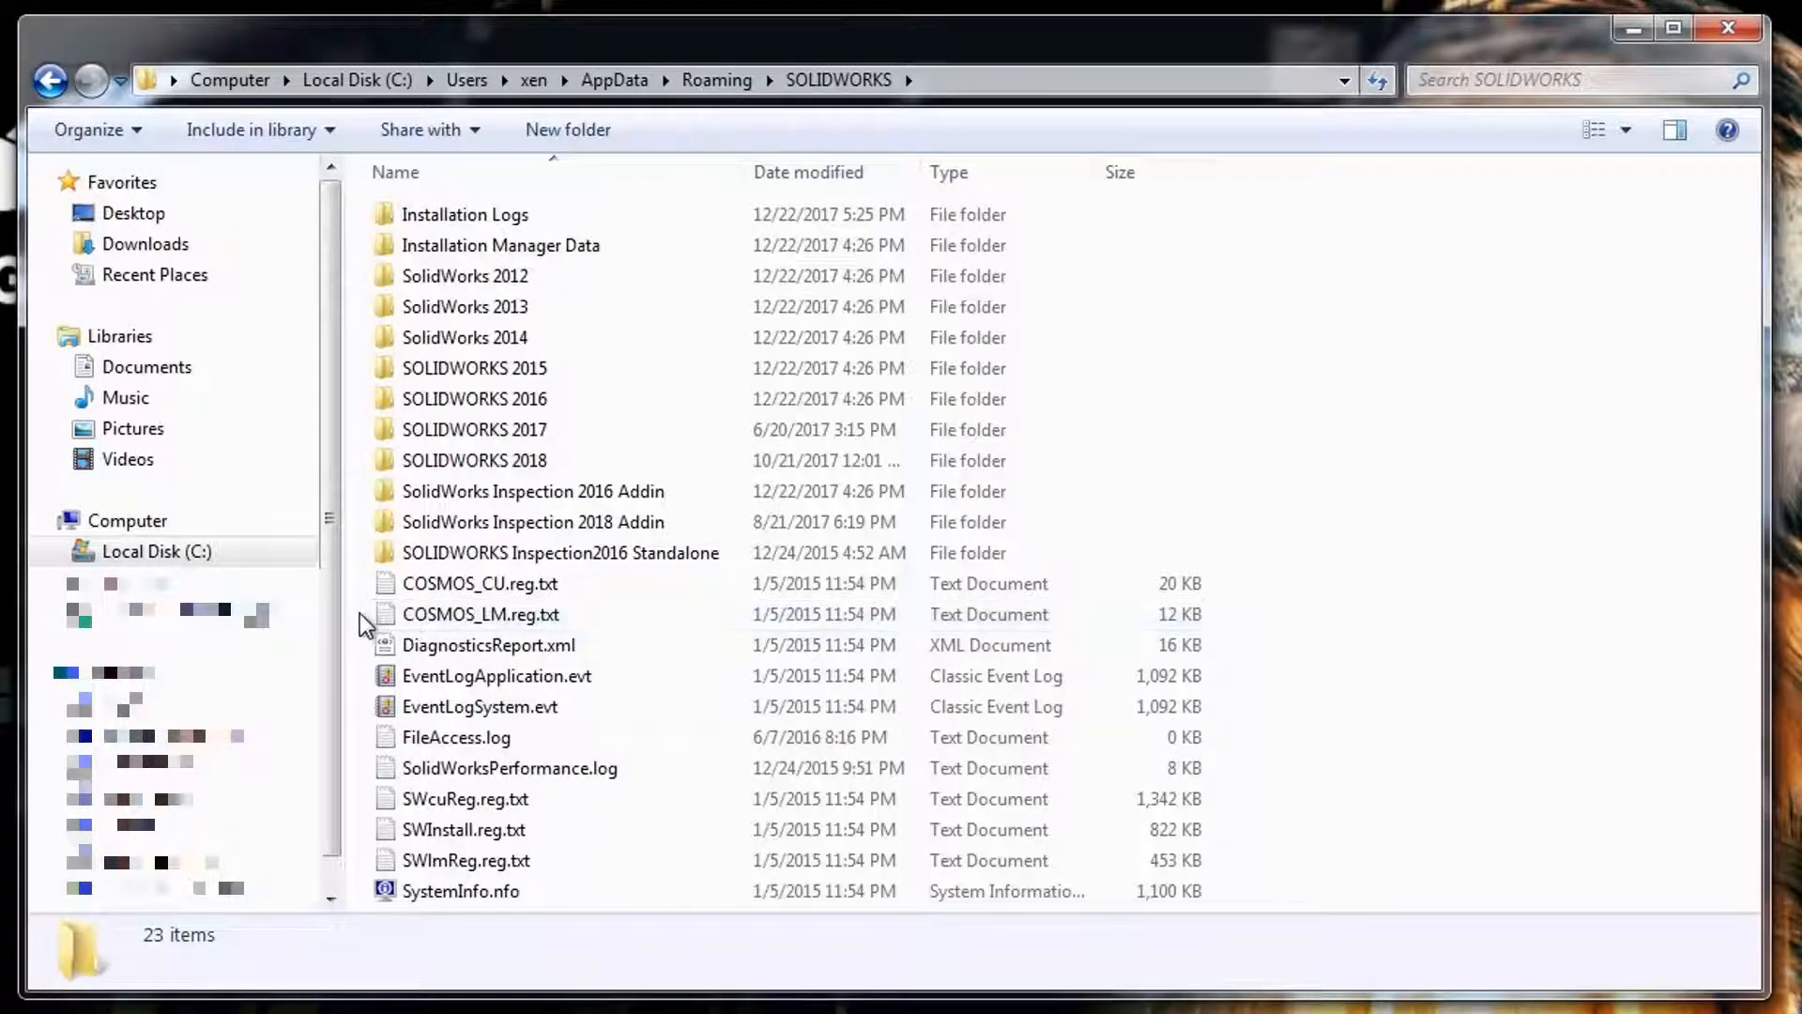
Enter the Installation Logs folder and select the 2018 SP0.1 log folder in the list.
left_click(463, 214)
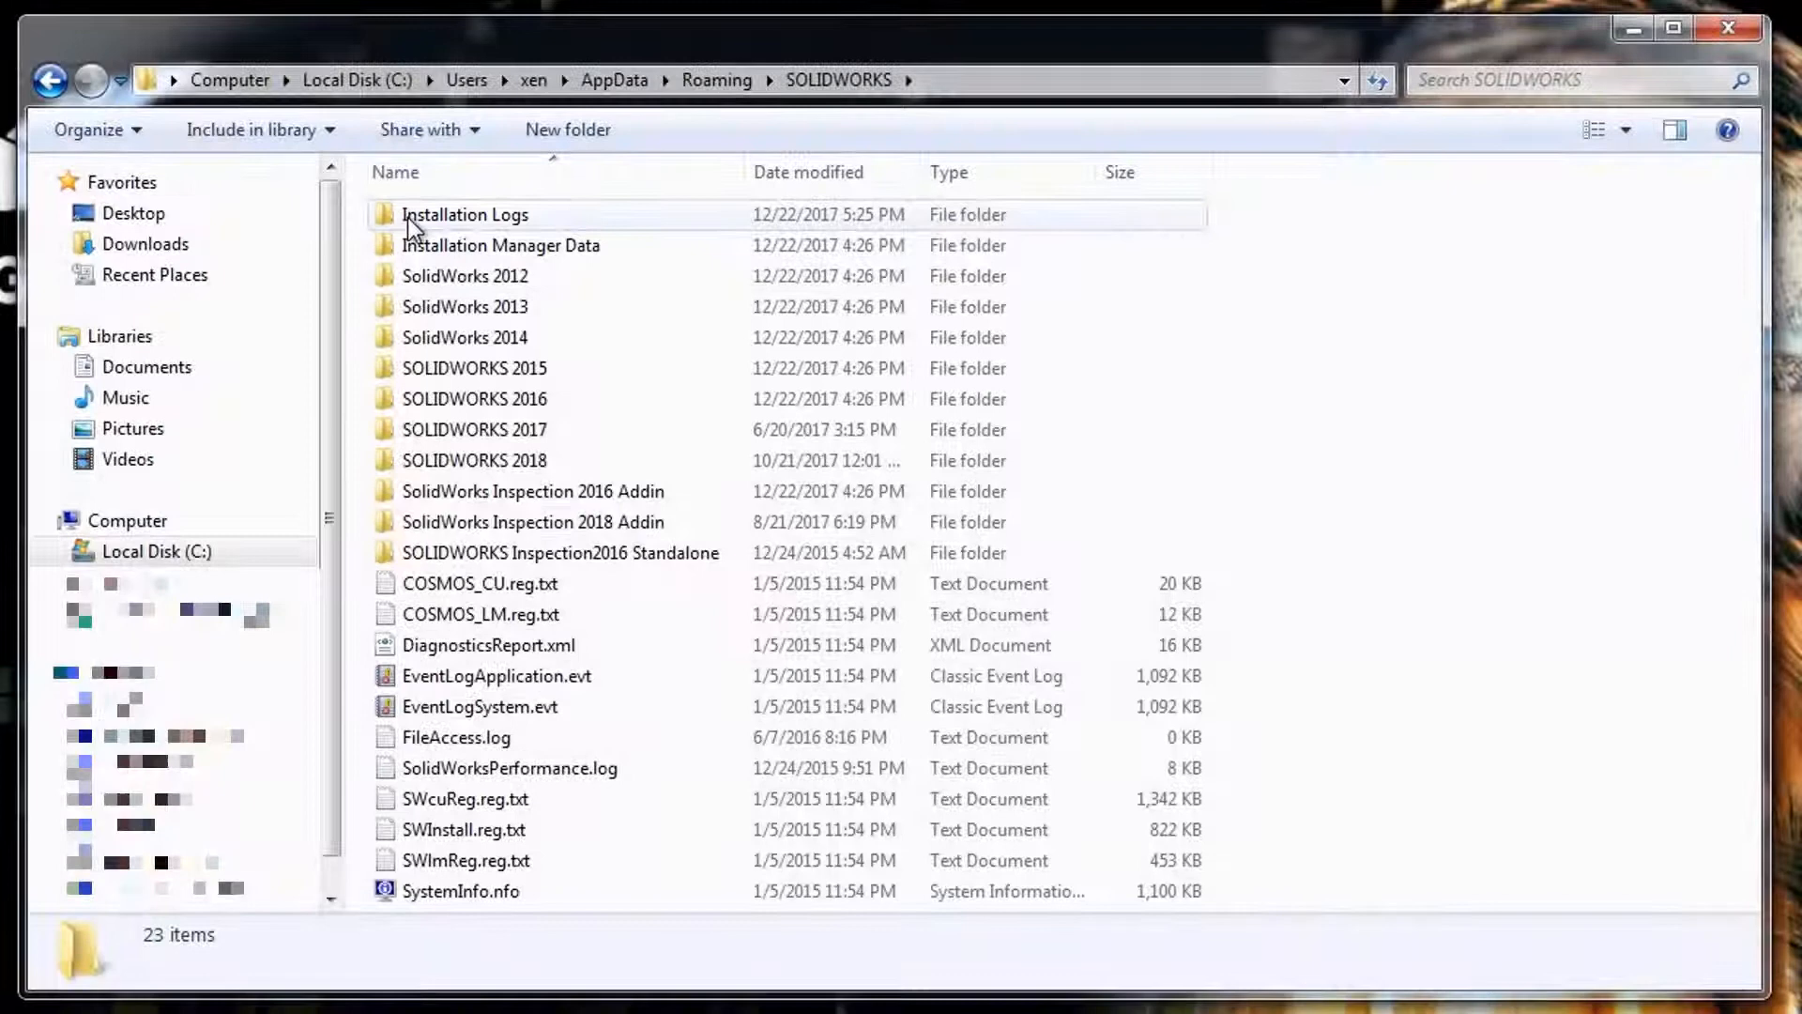
double_click(464, 214)
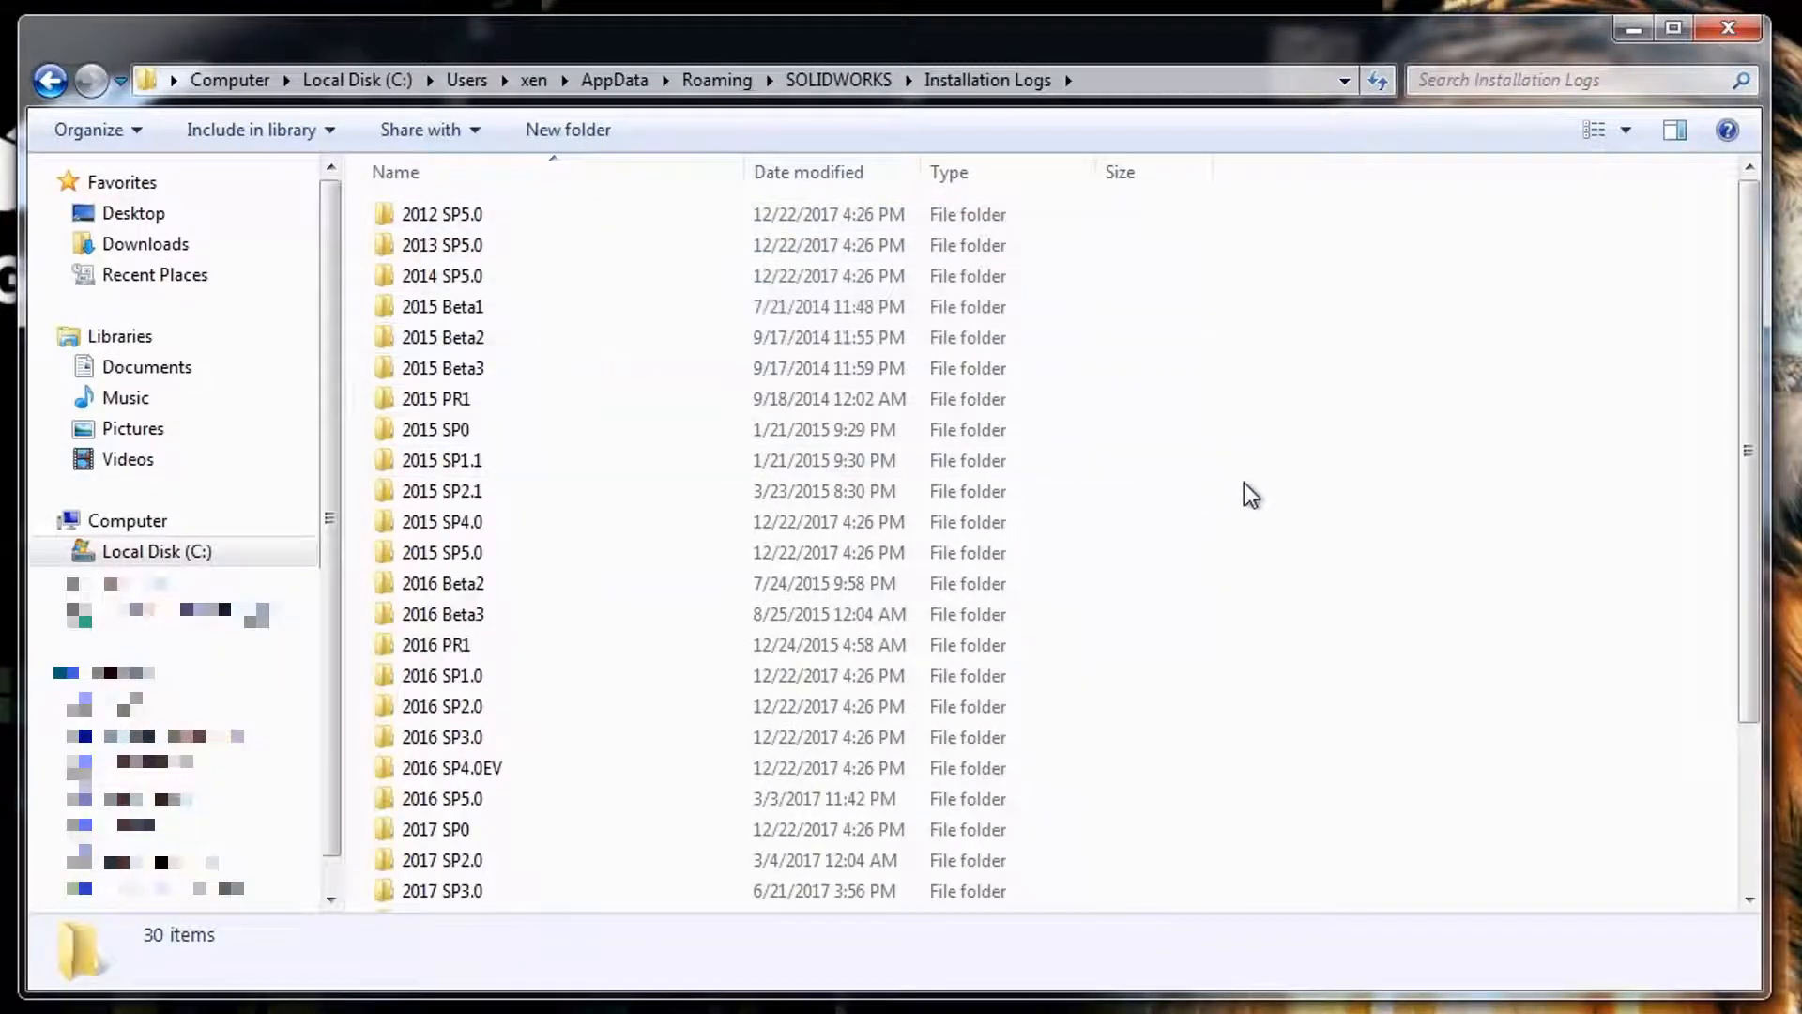
scroll("down", 3)
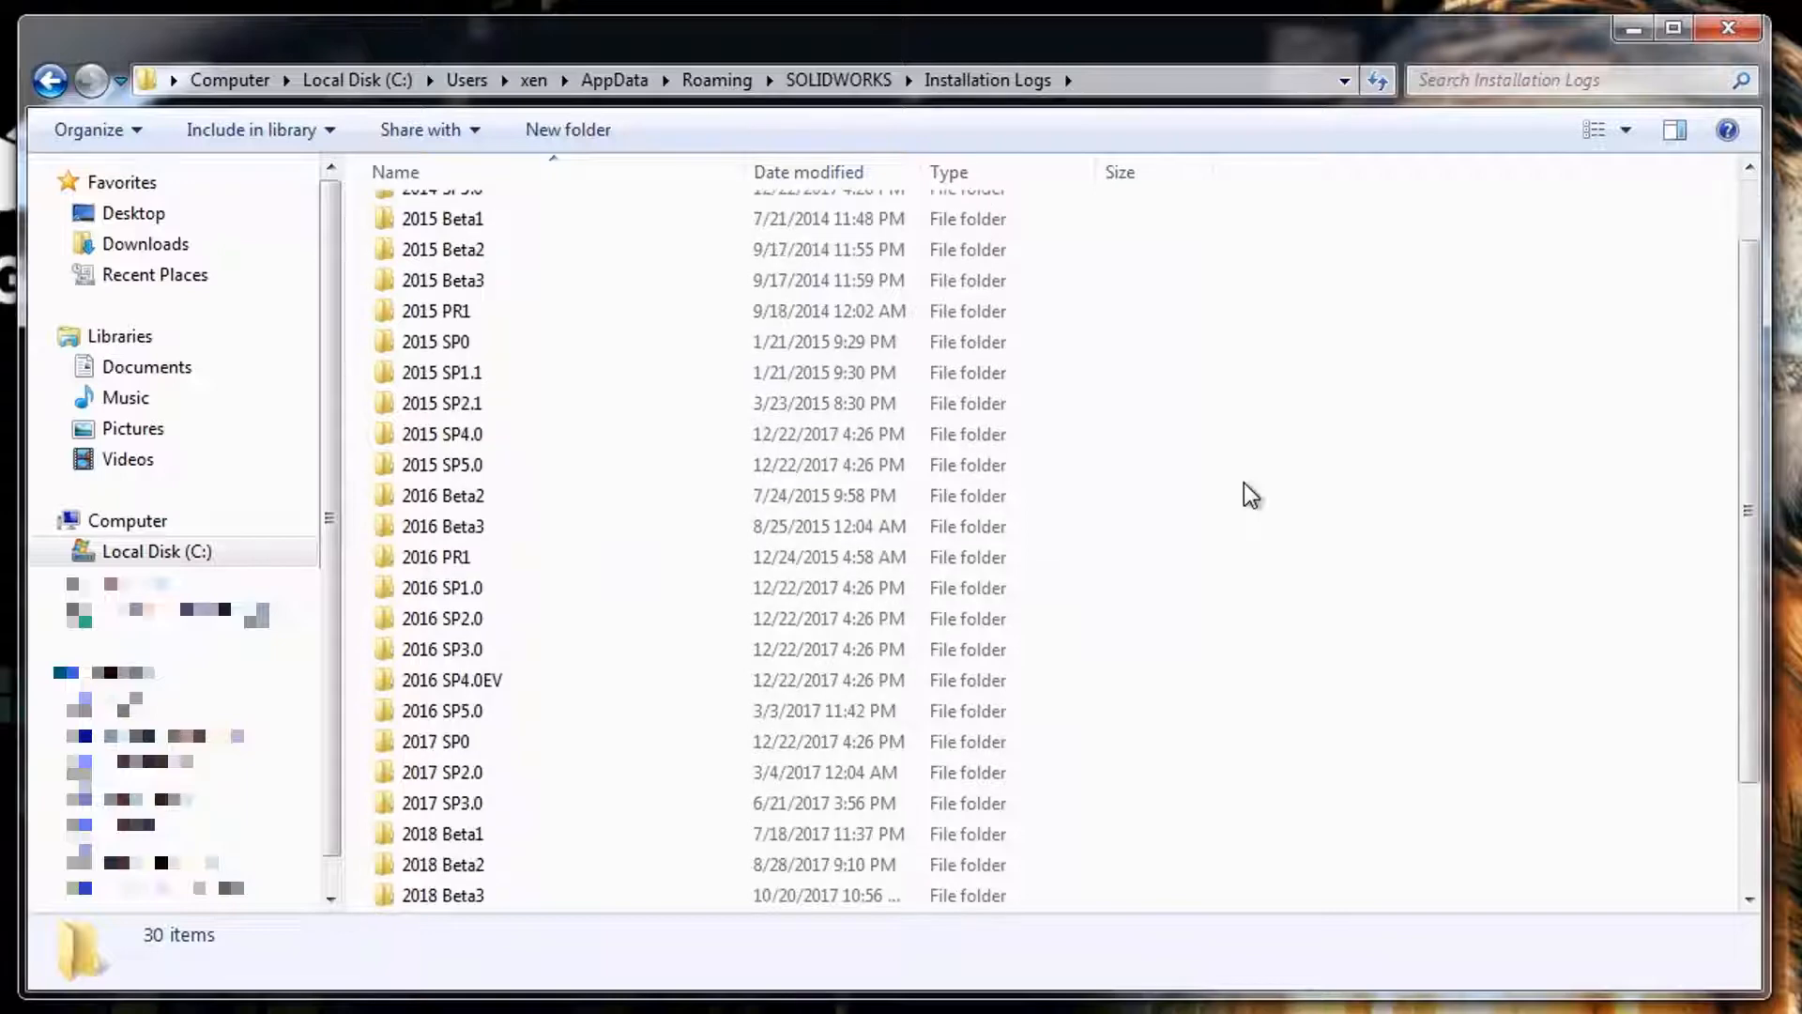
scroll("down", 3)
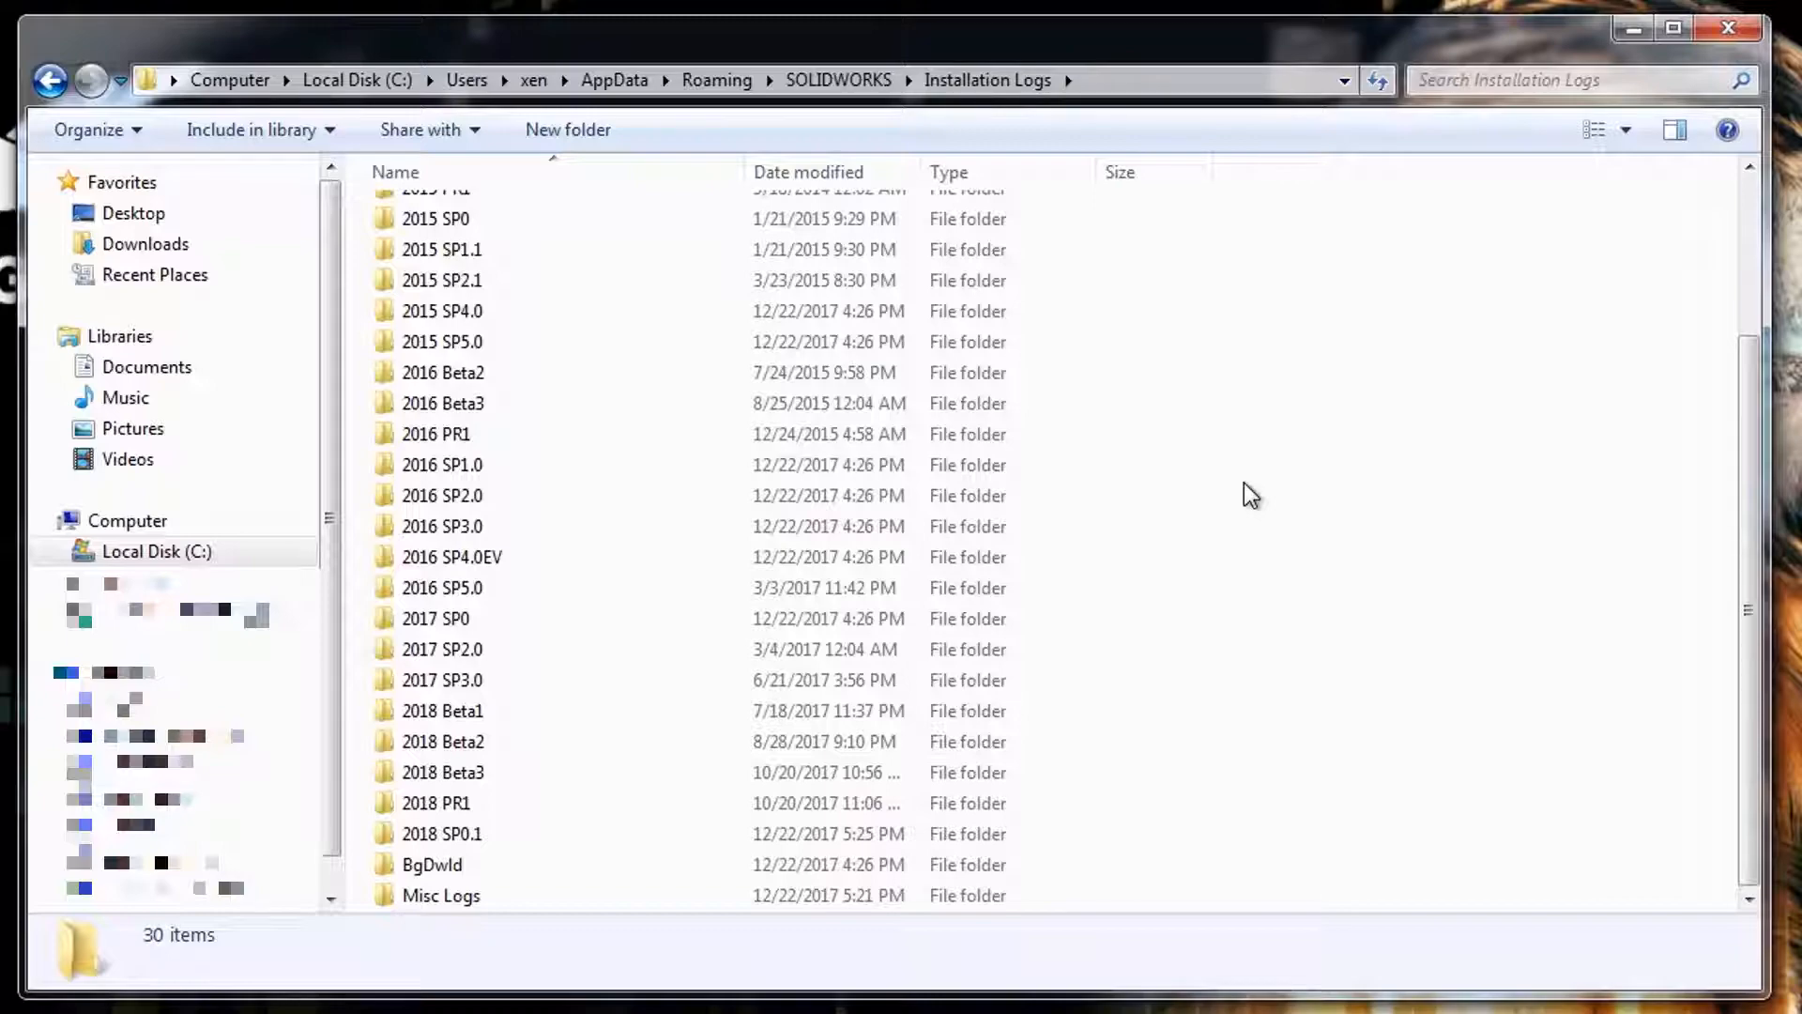
left_click(439, 833)
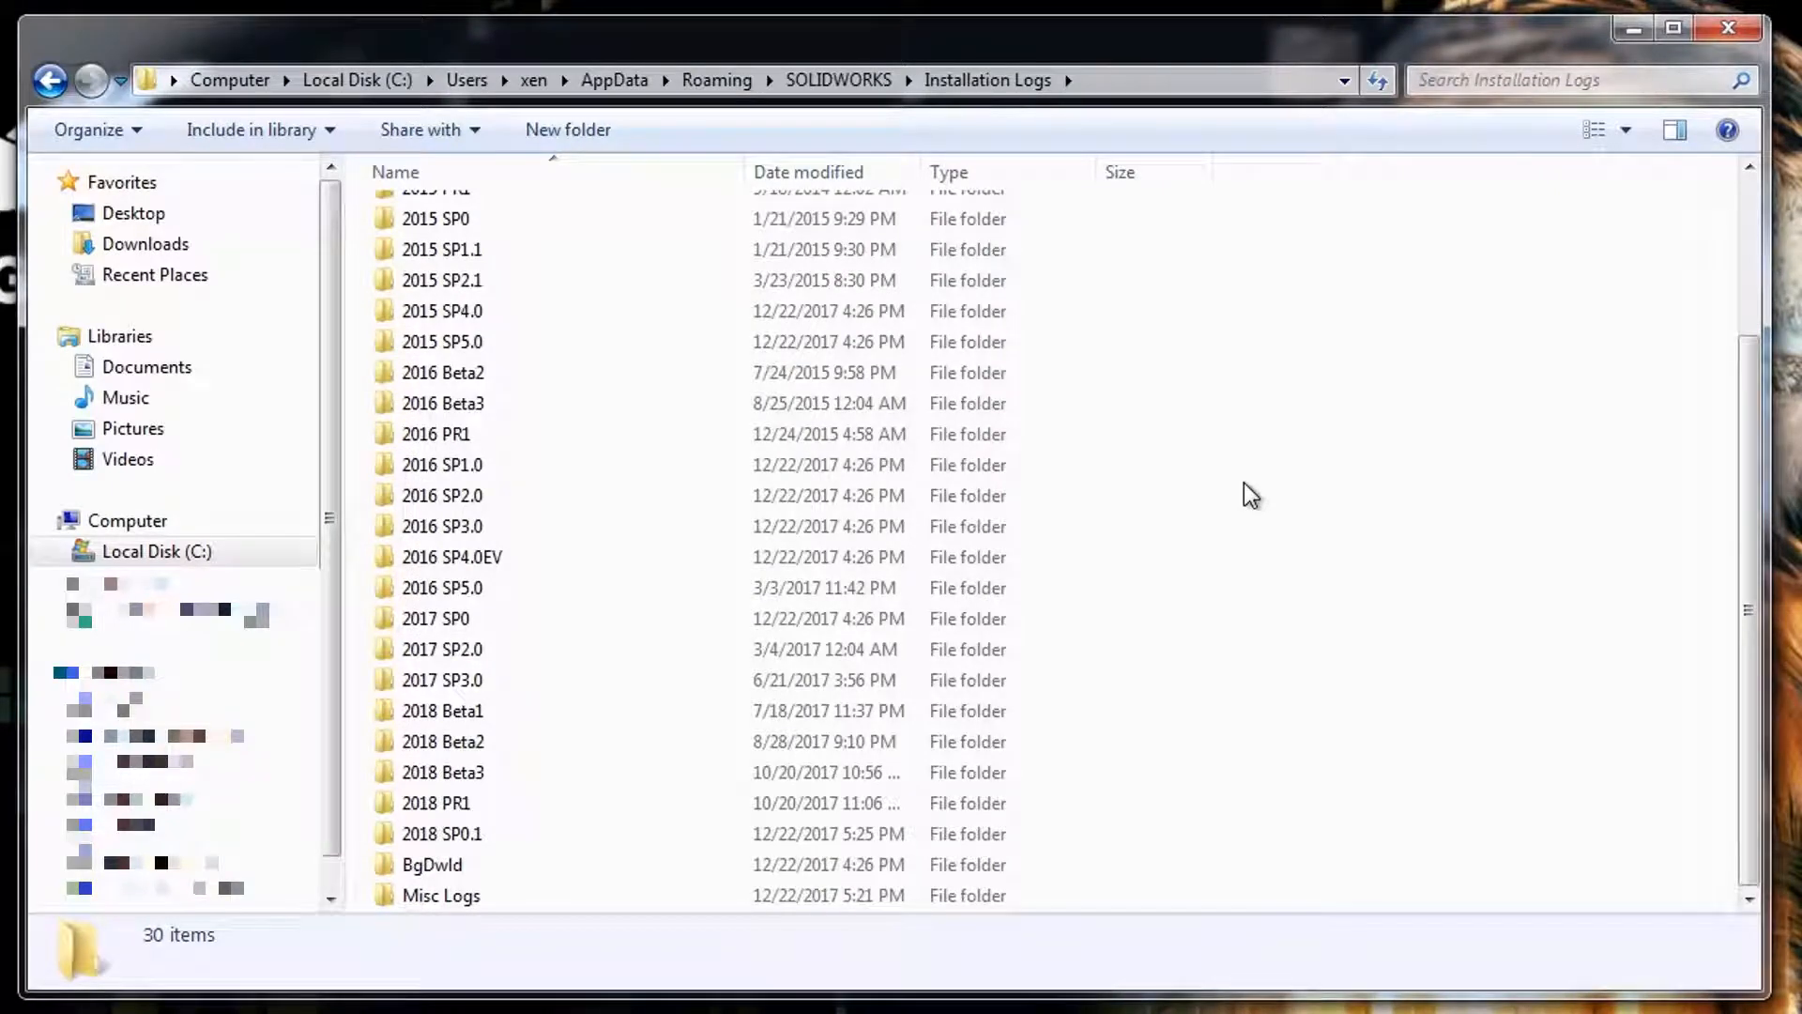
mouse_move(1237, 505)
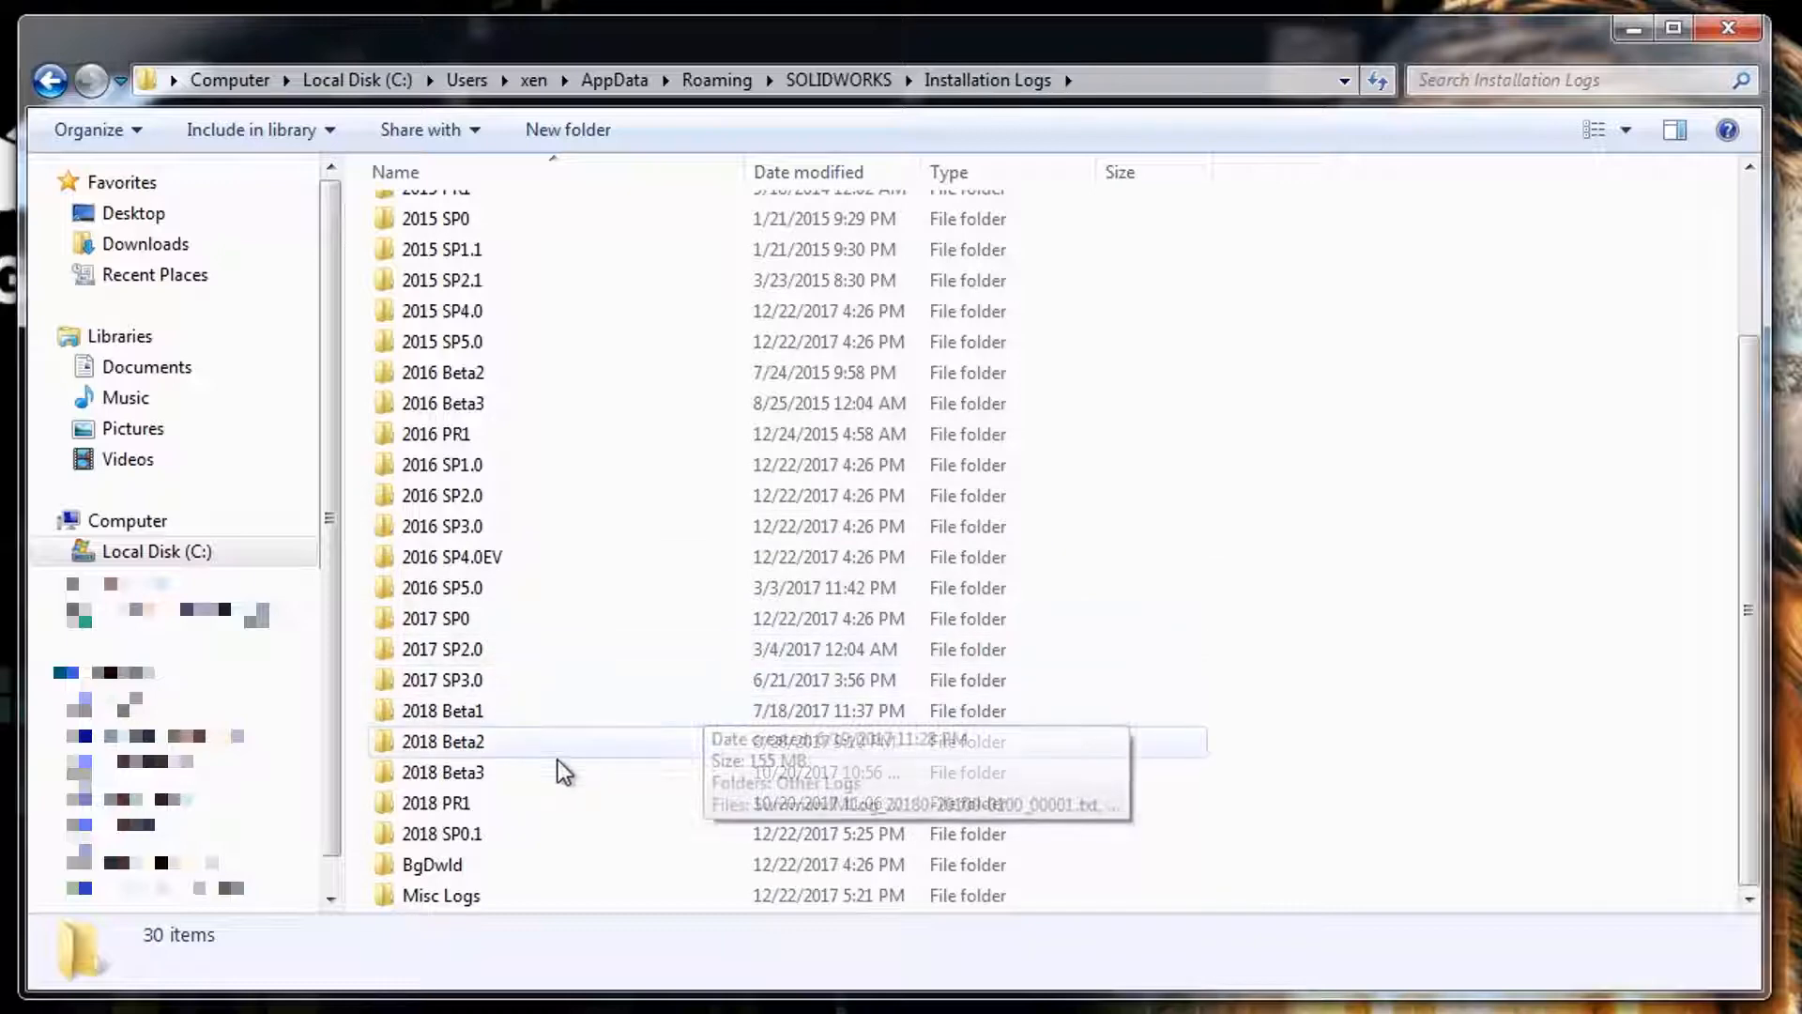
Send the 2018 SP0.1 folder to a compressed 2018 SP0.1.zip with the default name.
right_click(443, 833)
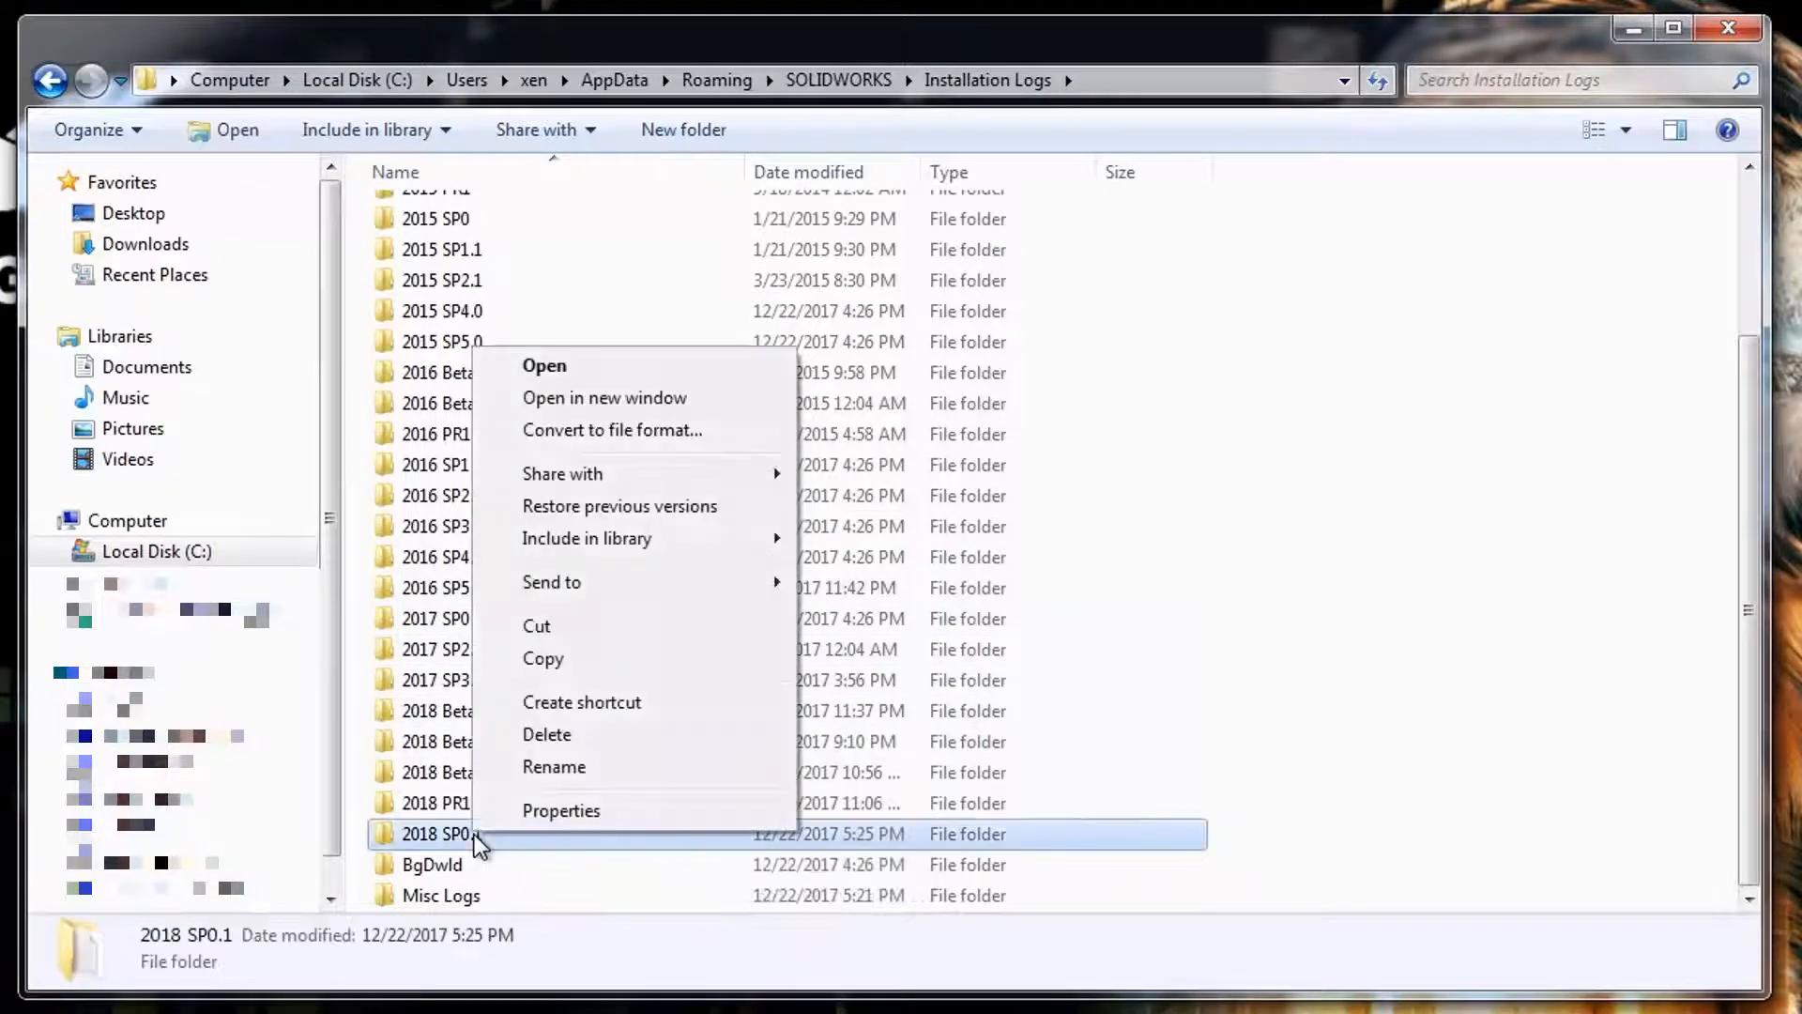
mouse_move(618, 644)
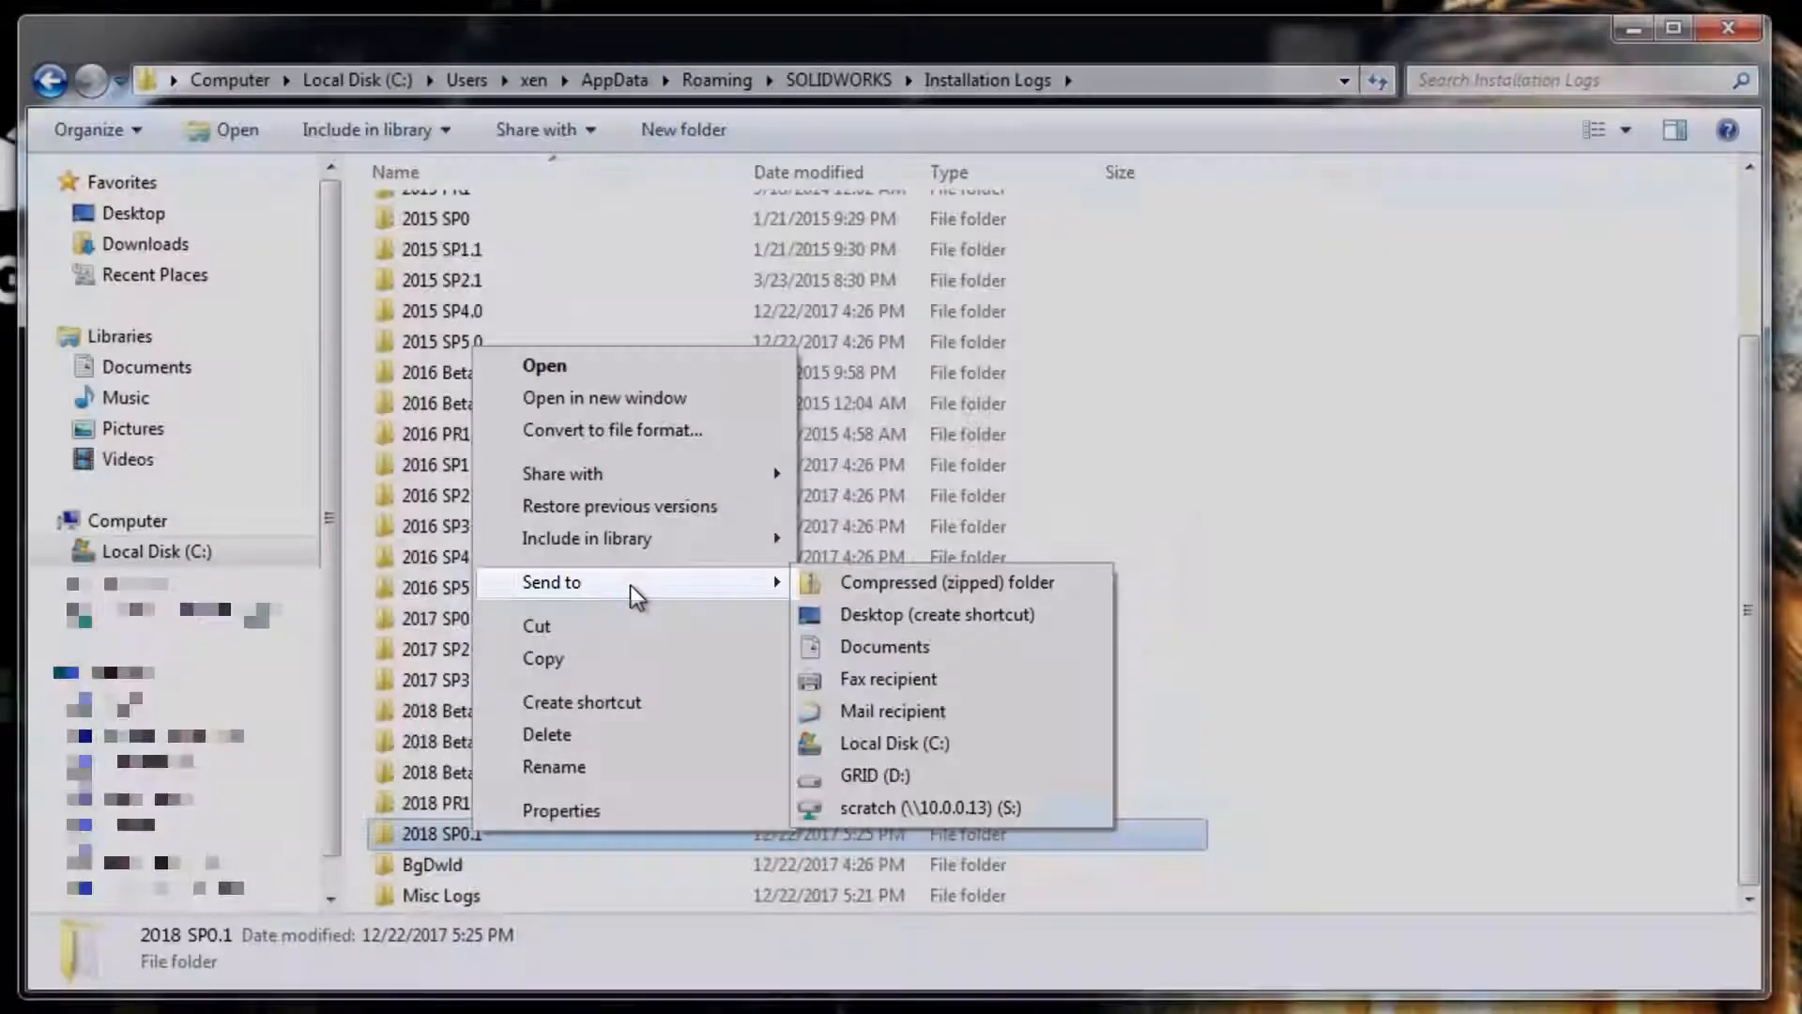
mouse_move(944, 582)
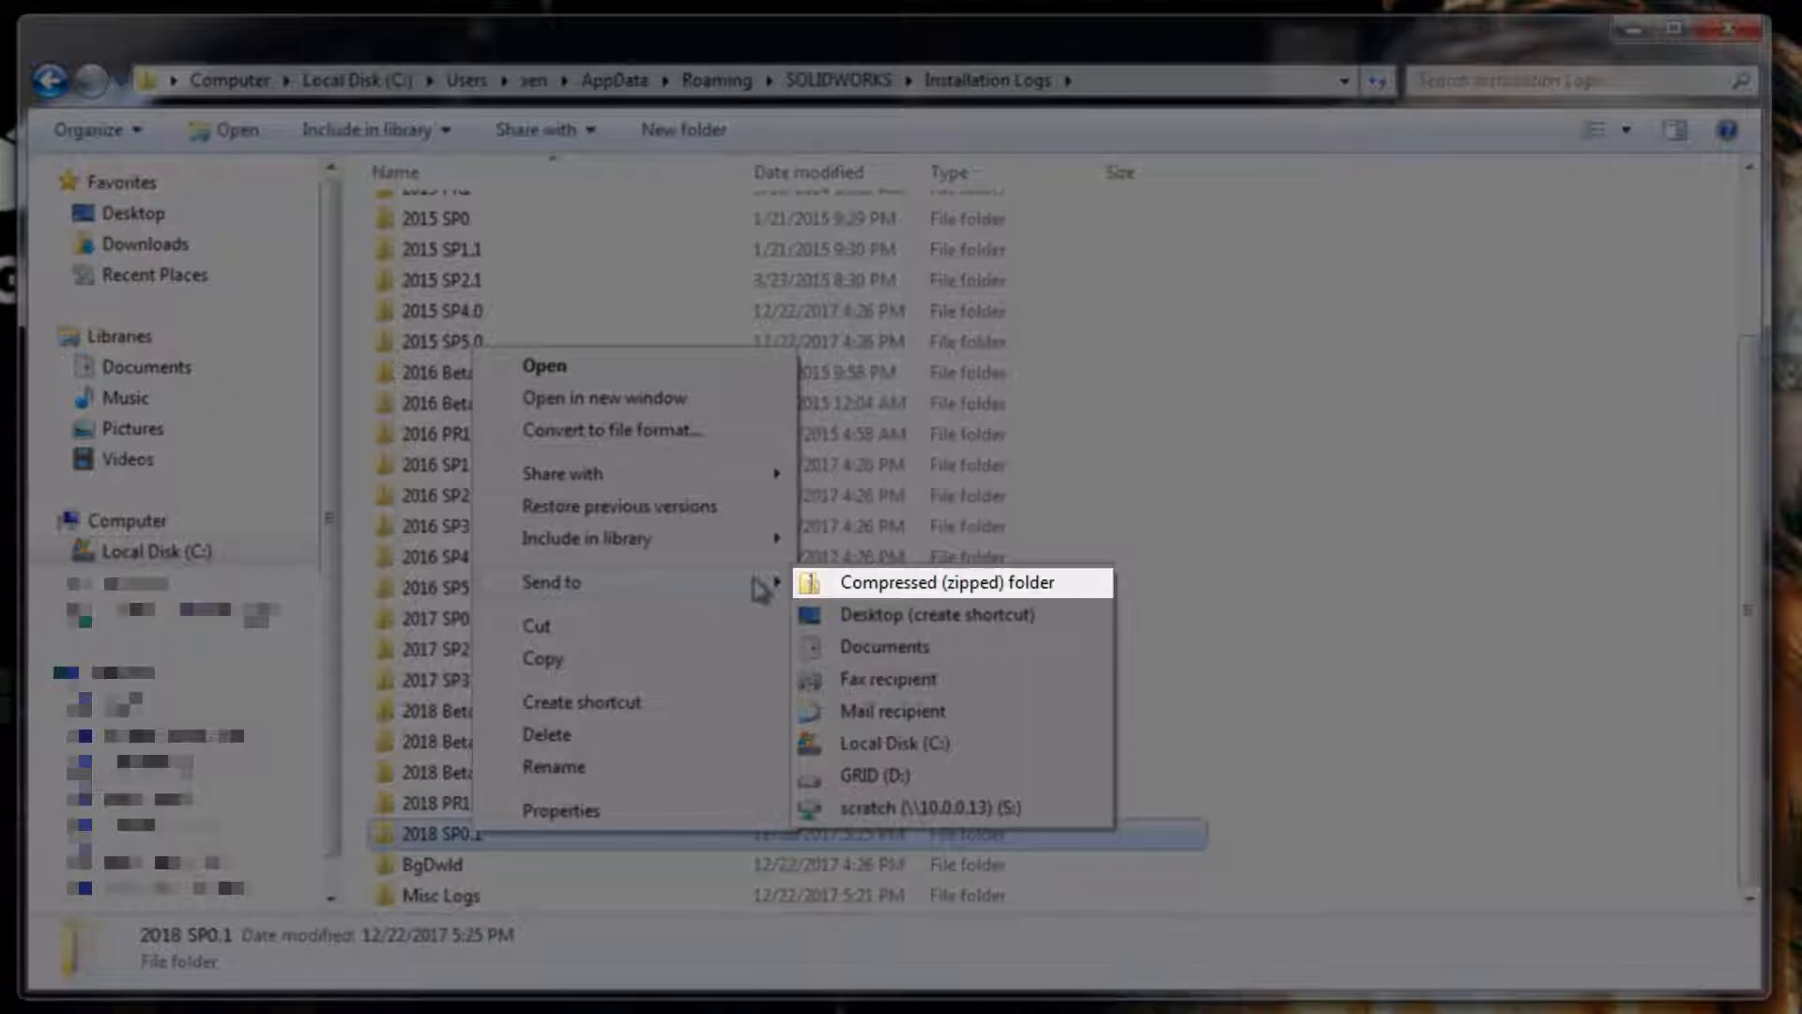
left_click(944, 582)
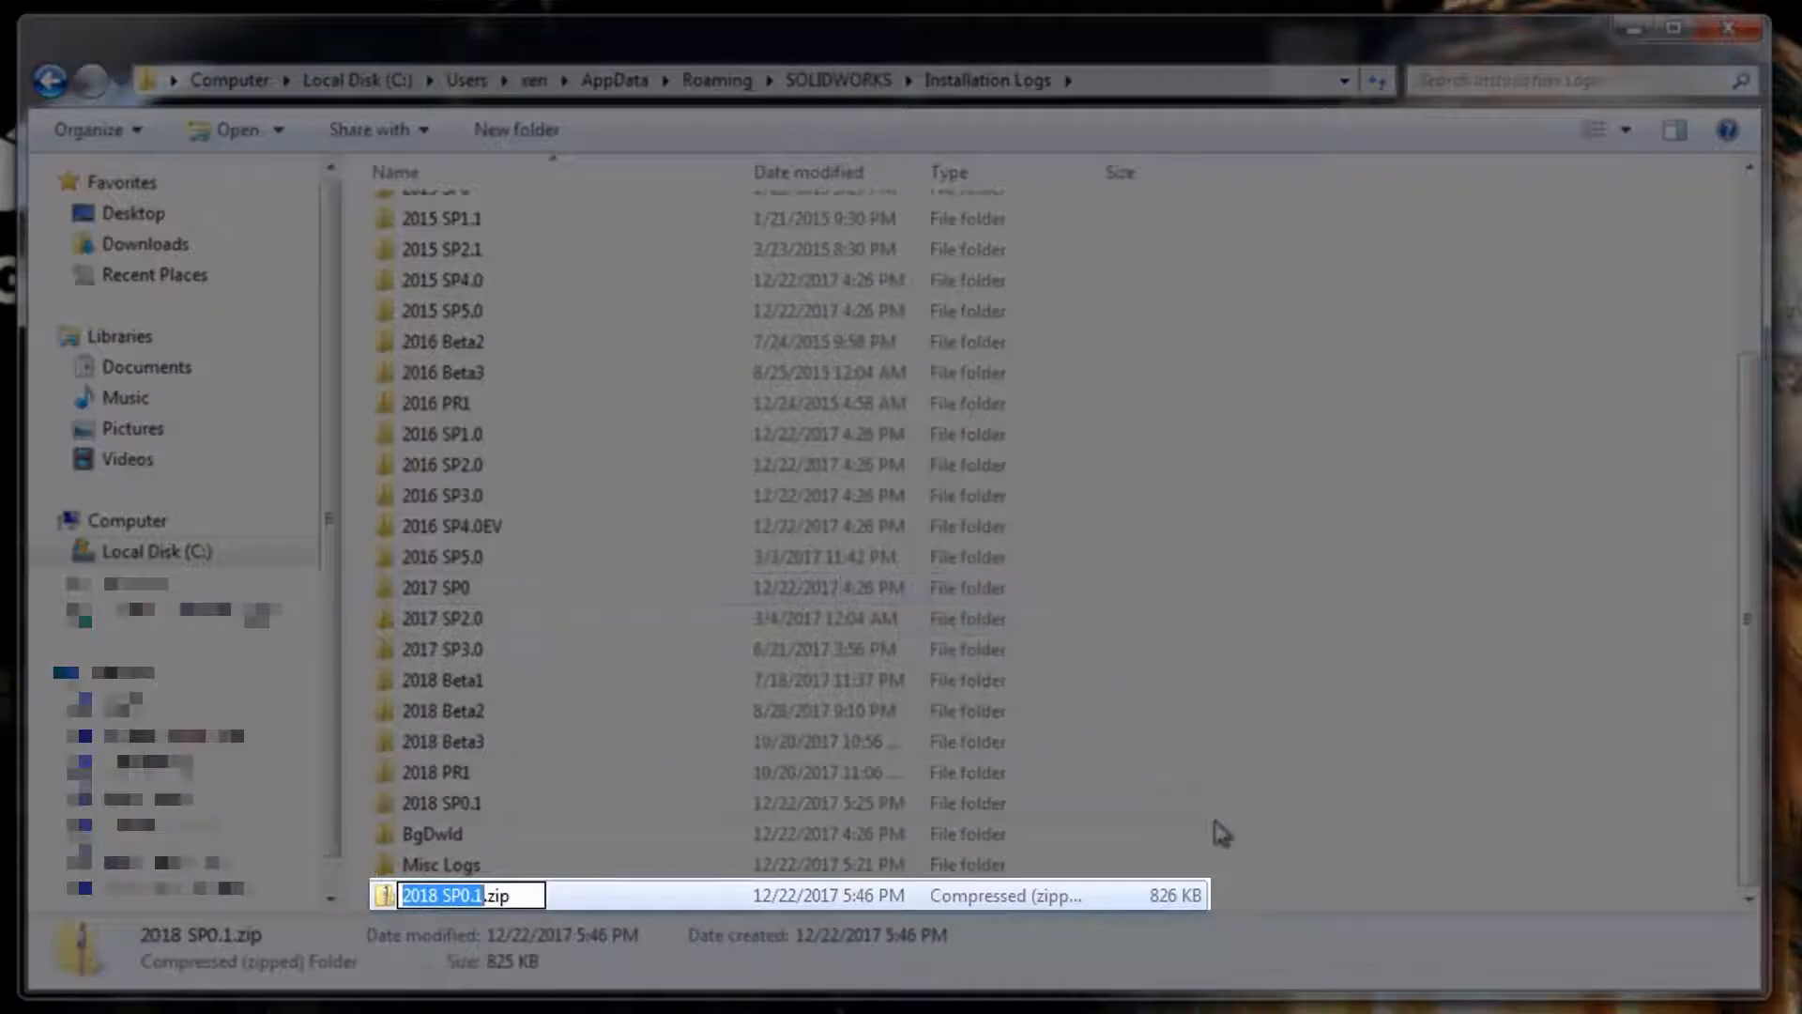
mouse_move(1250, 879)
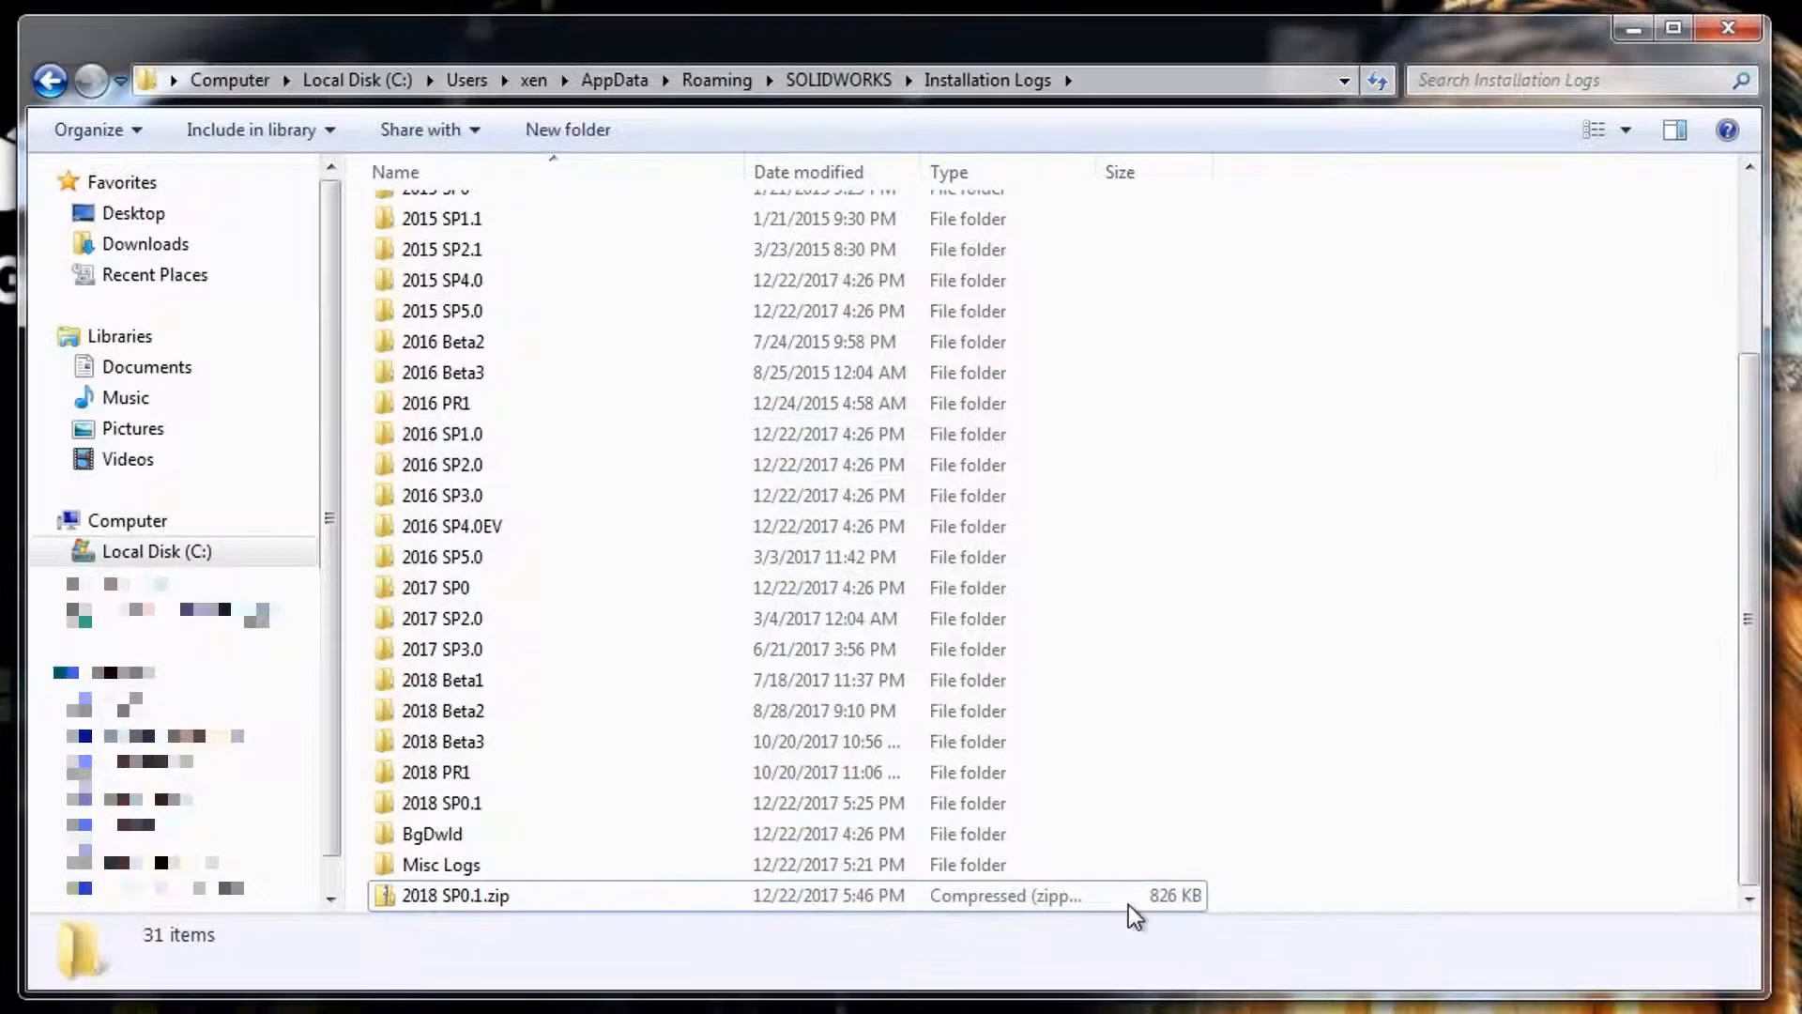
mouse_move(508, 937)
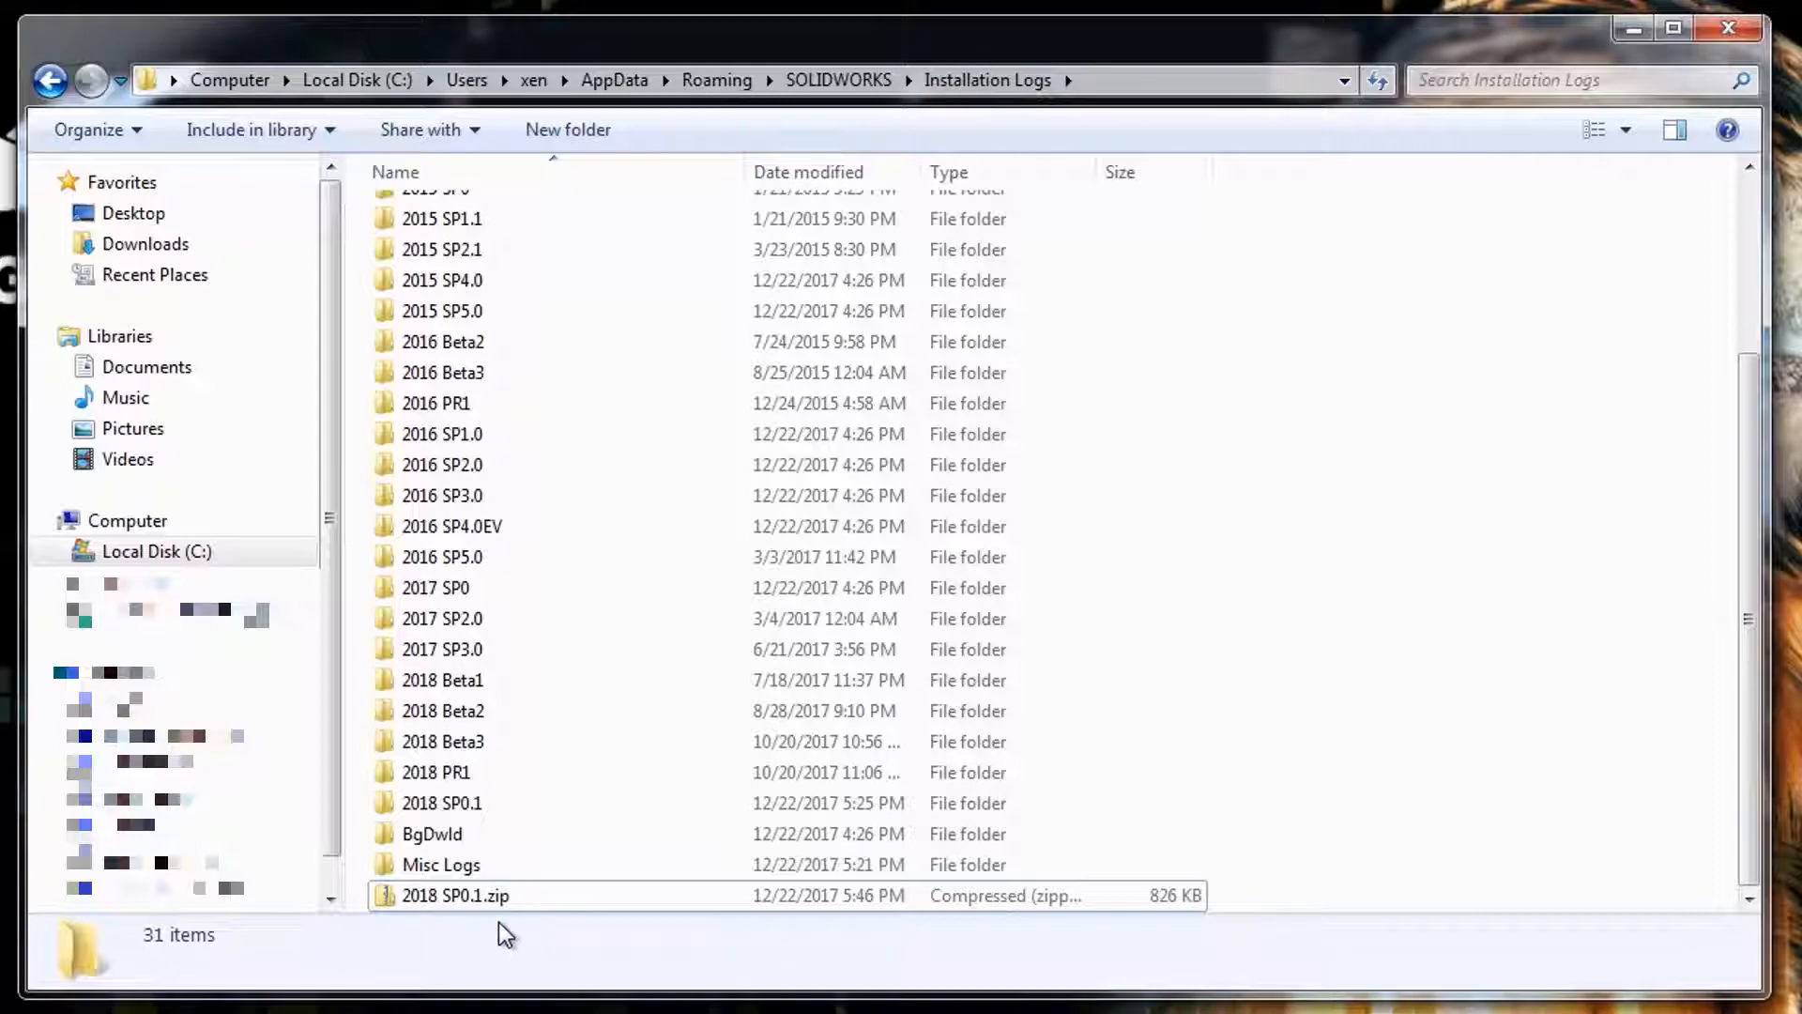
Shrink the Explorer window and drag 2018 SP0.1.zip onto the desktop's top-left corner.
left_click(454, 896)
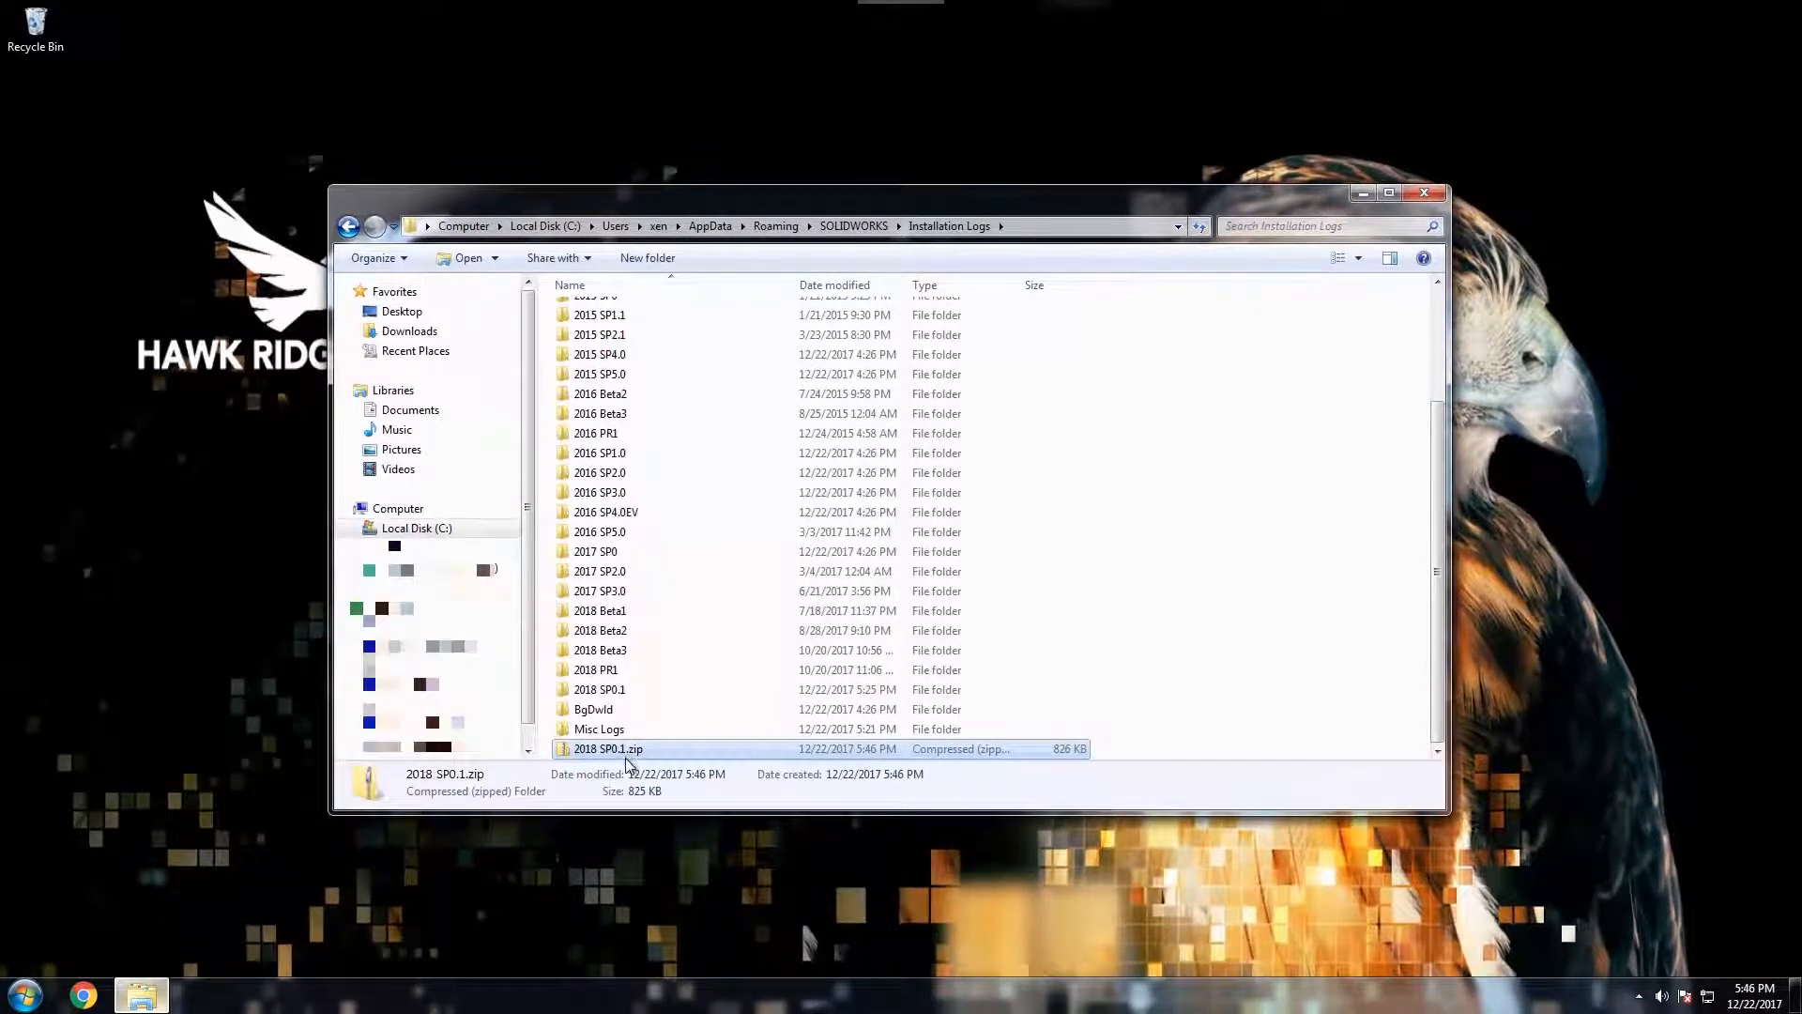
left_click_drag(607, 749, 229, 460)
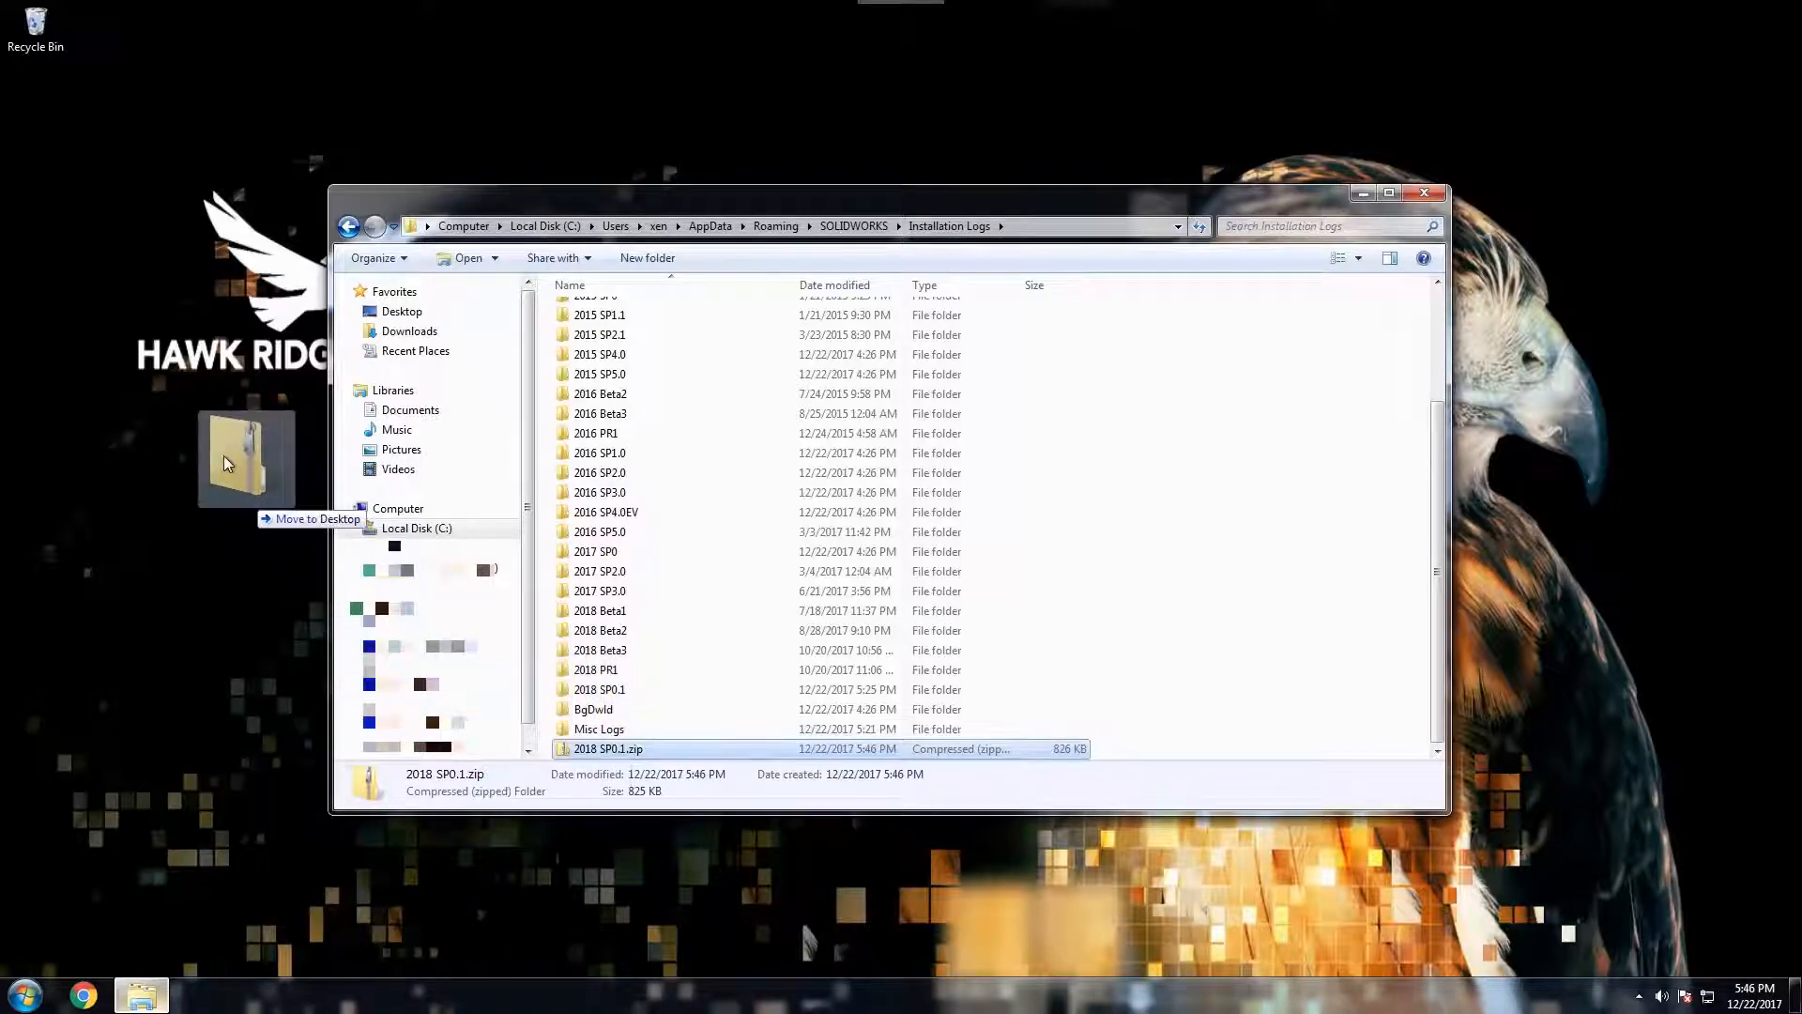
left_click_drag(244, 460, 103, 178)
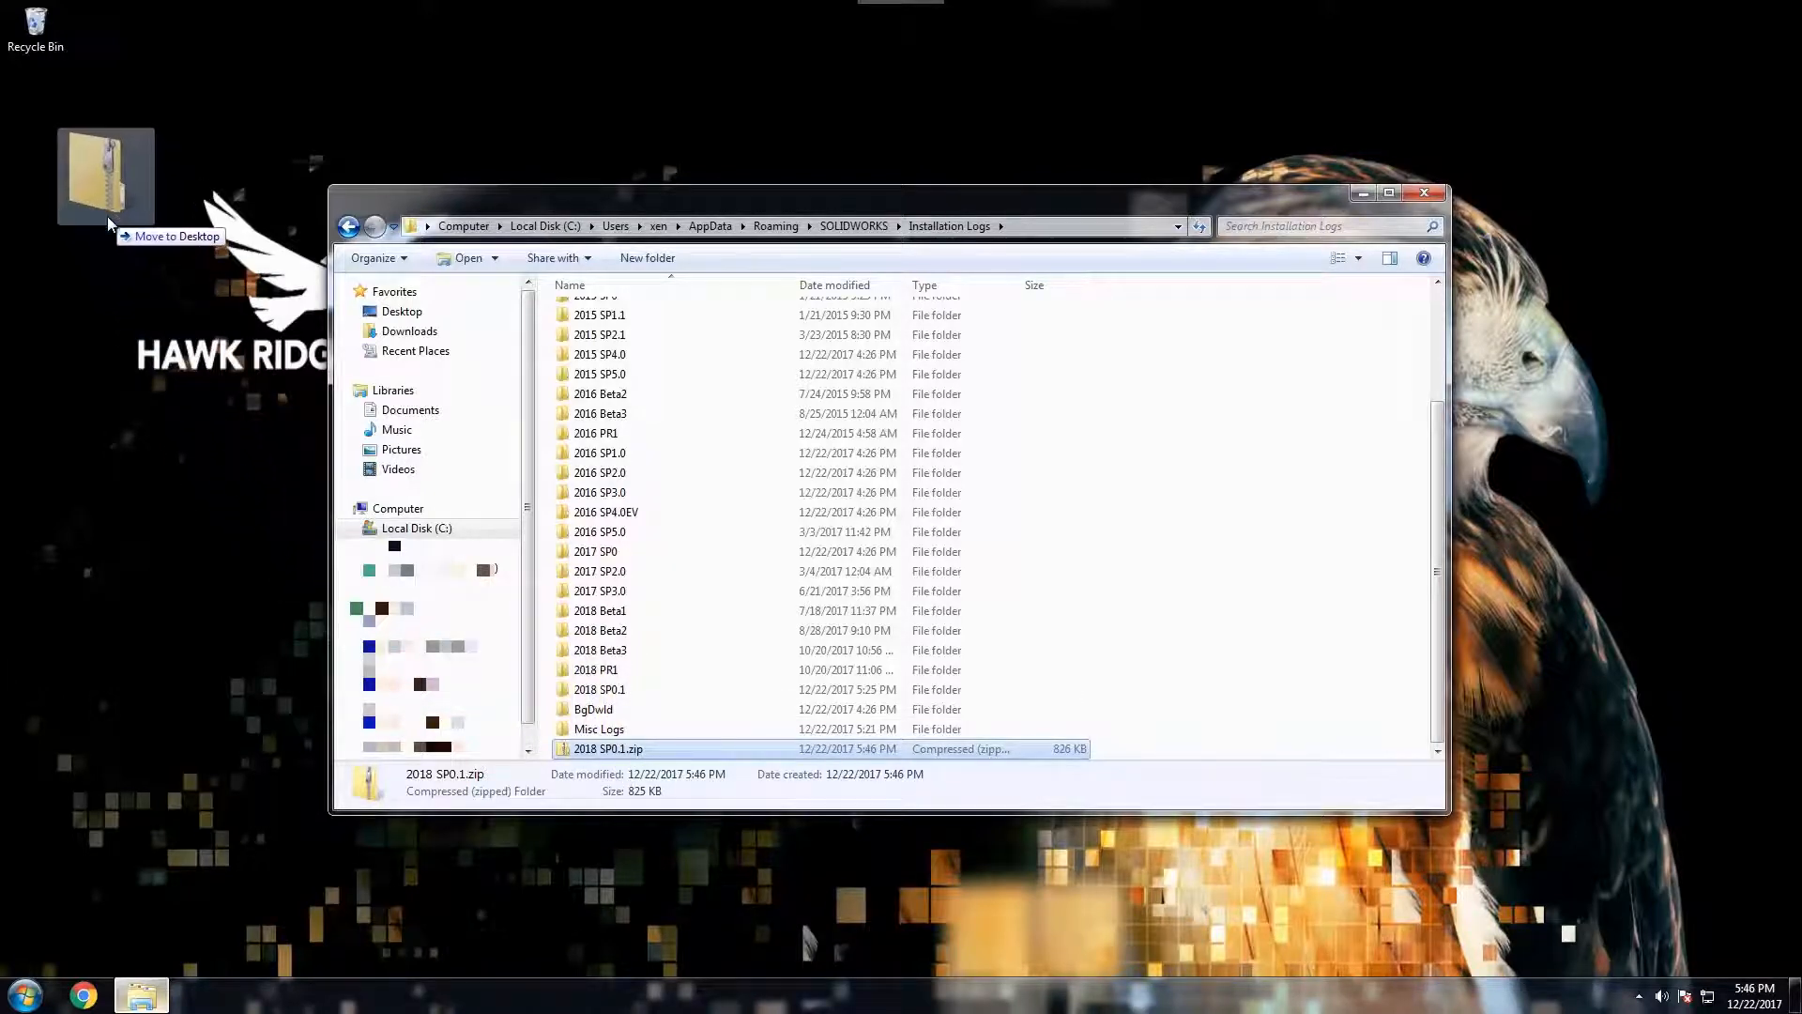